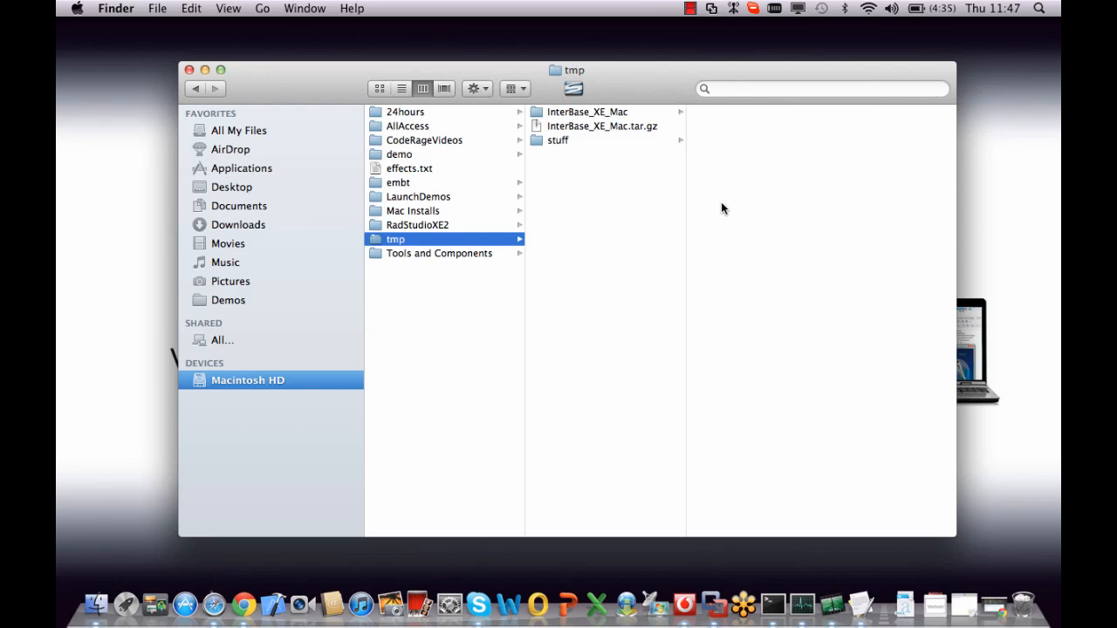
mouse_move(622, 117)
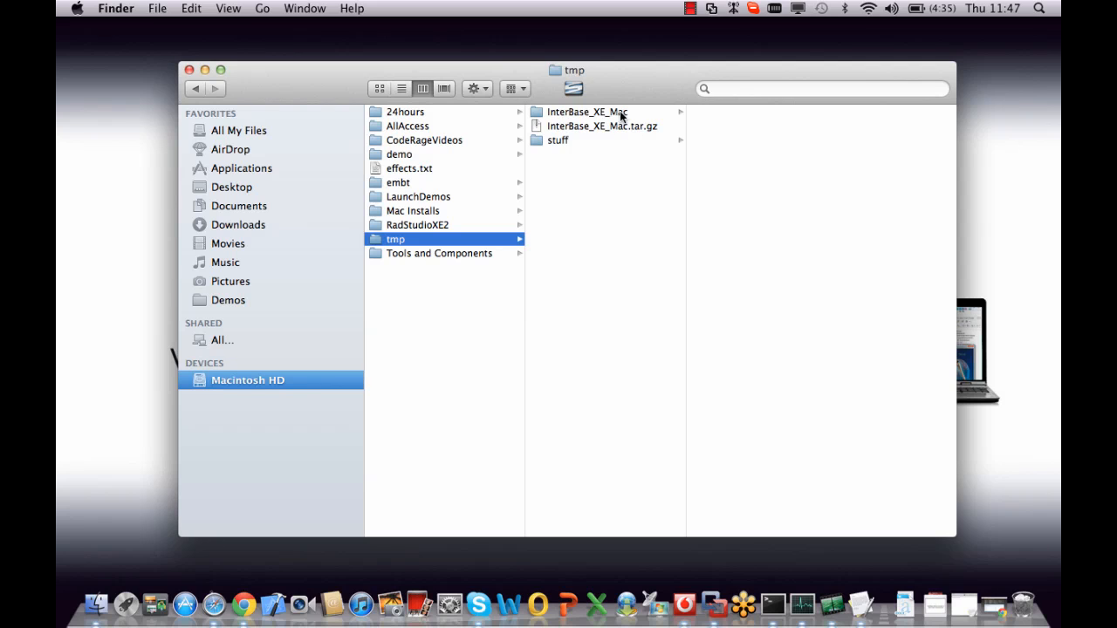
Open the InterBase_XE_Mac folder in tmp to show ib_install and install_mac_osx.sh
click(587, 112)
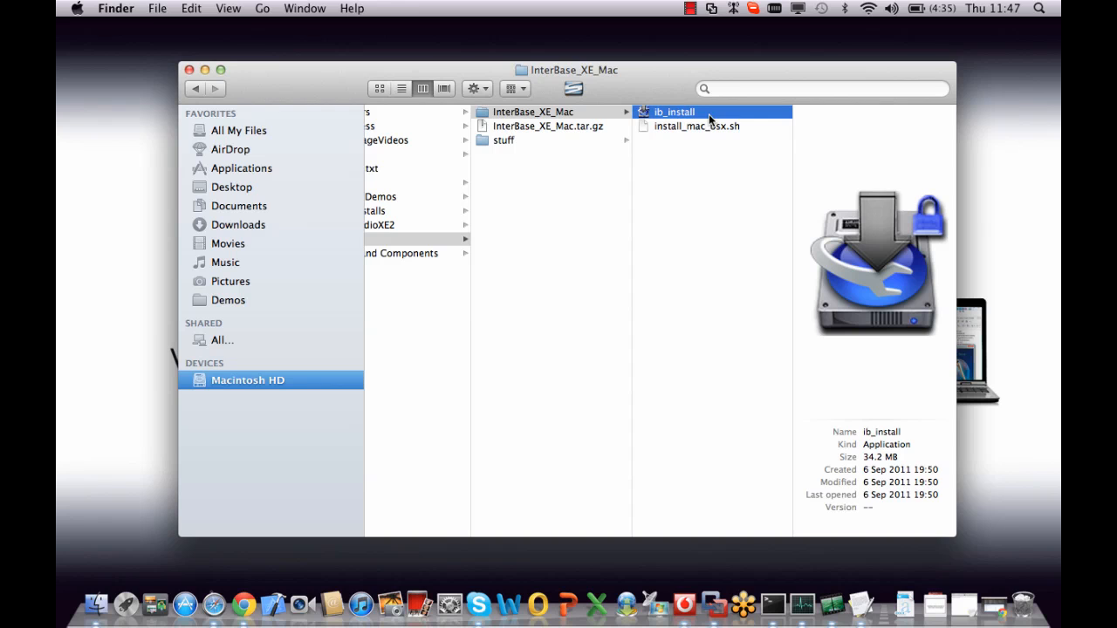
Launch ib_install and authorize it with the administrator password
double_click(673, 112)
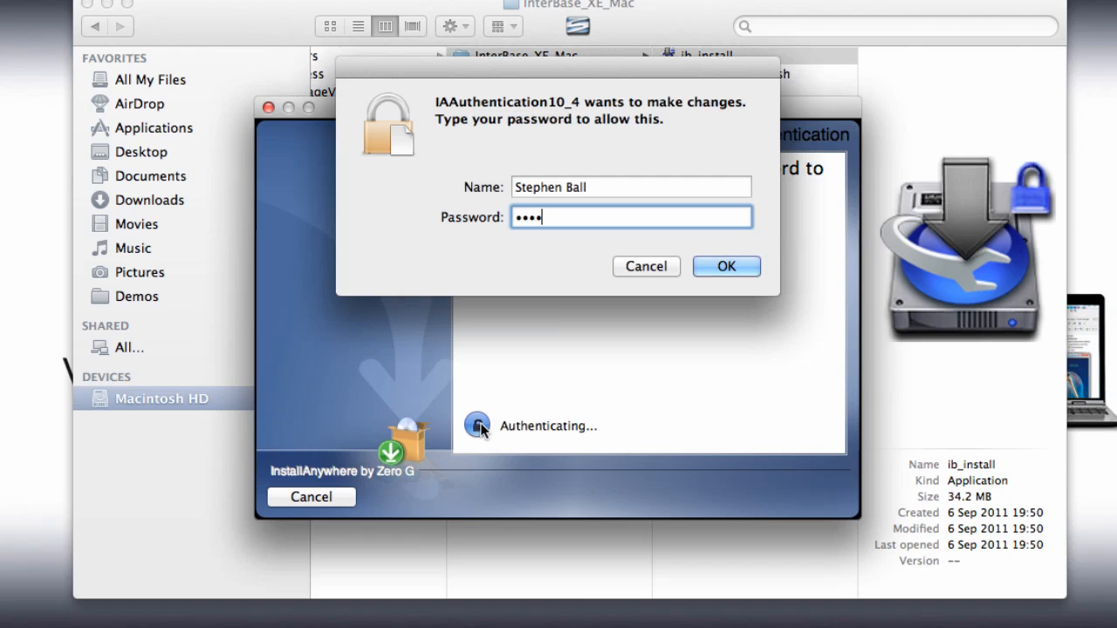
text(•••)
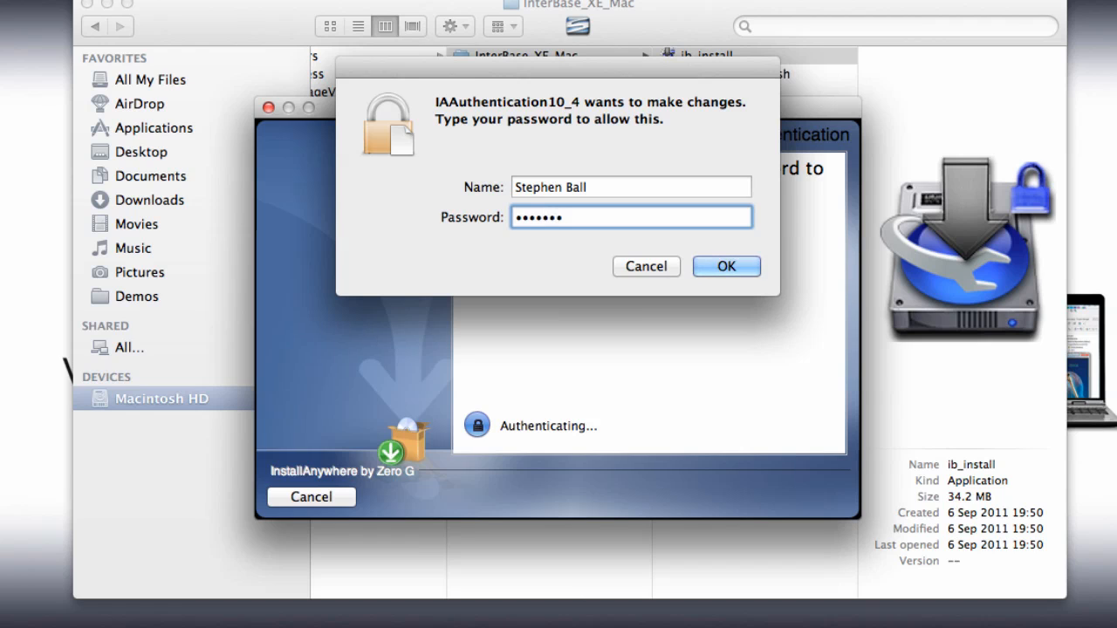
click(727, 266)
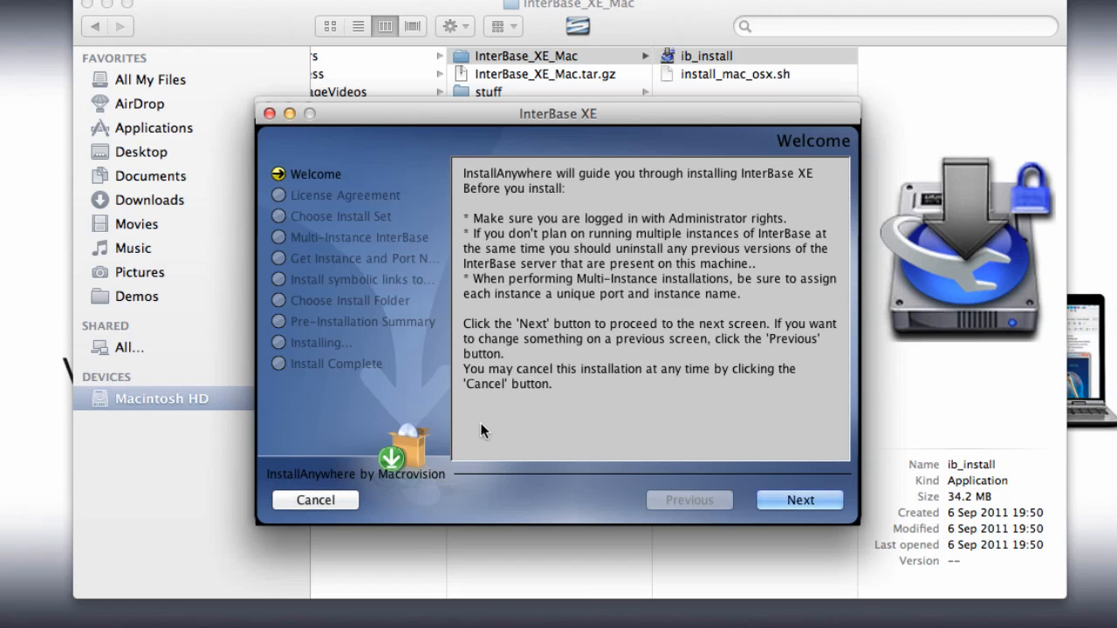
mouse_move(800, 461)
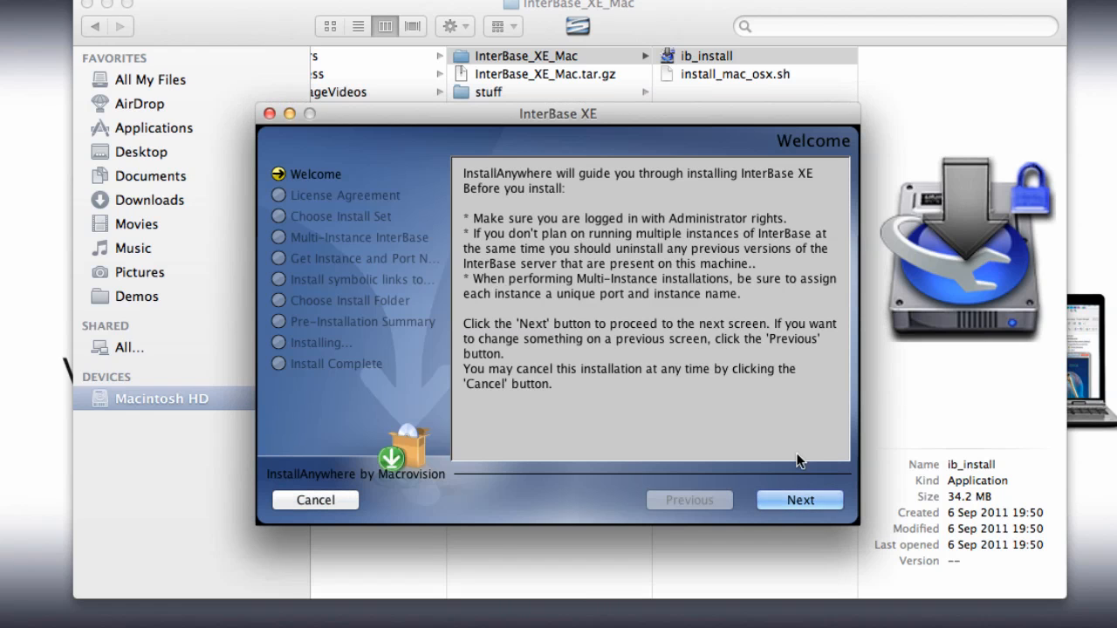
Accept the InterBase XE license agreement terms and continue to Choose Install Set
click(799, 499)
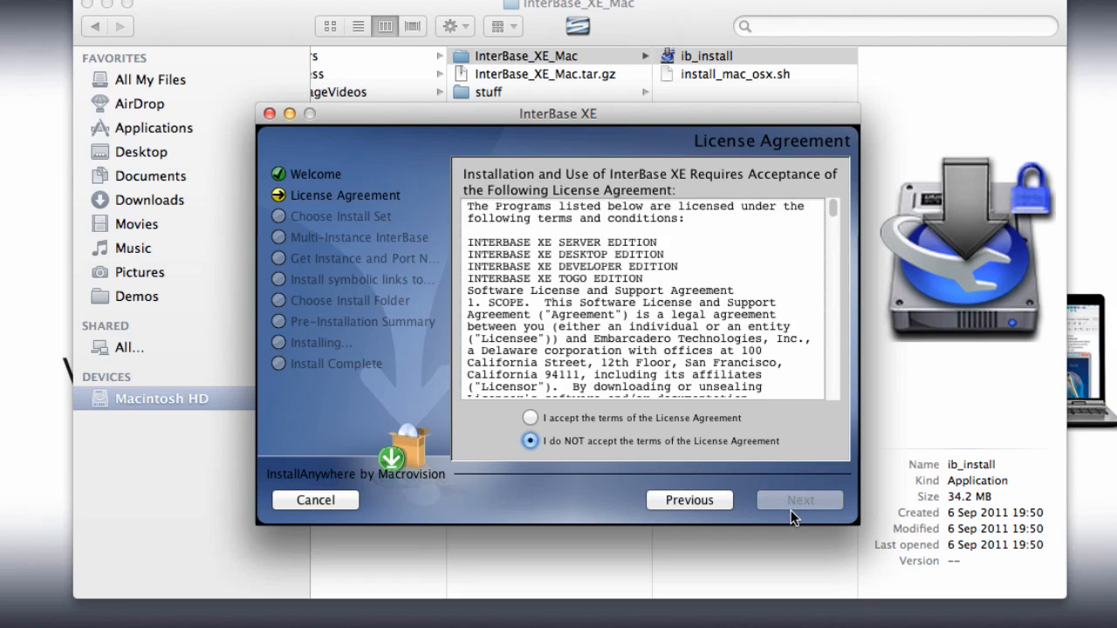
click(530, 417)
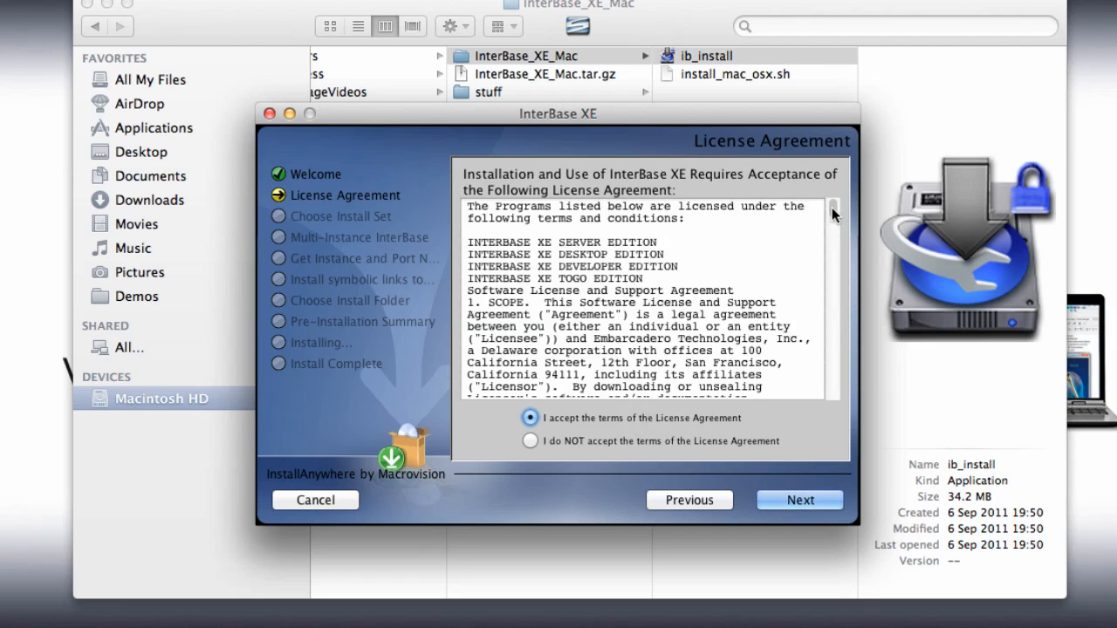
scroll(down, 3)
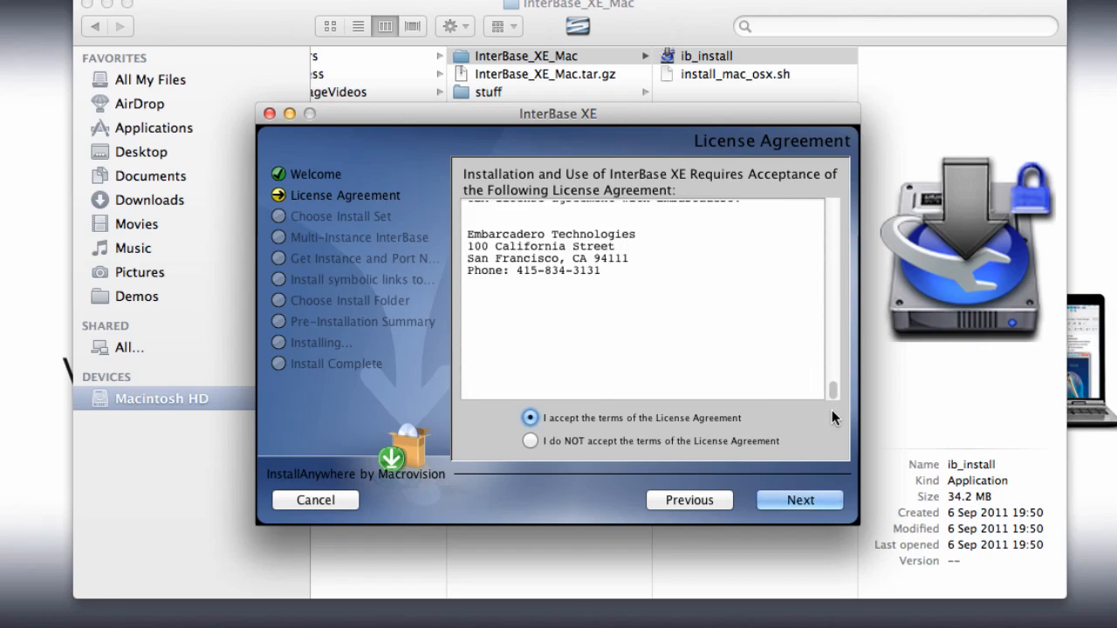
scroll(up, 3)
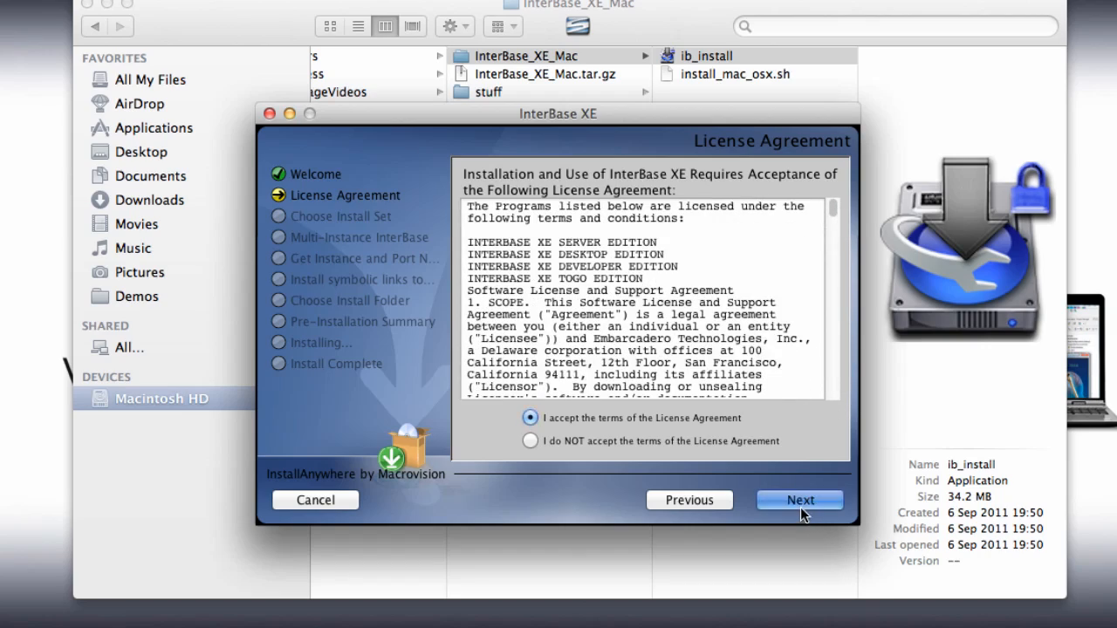
click(799, 499)
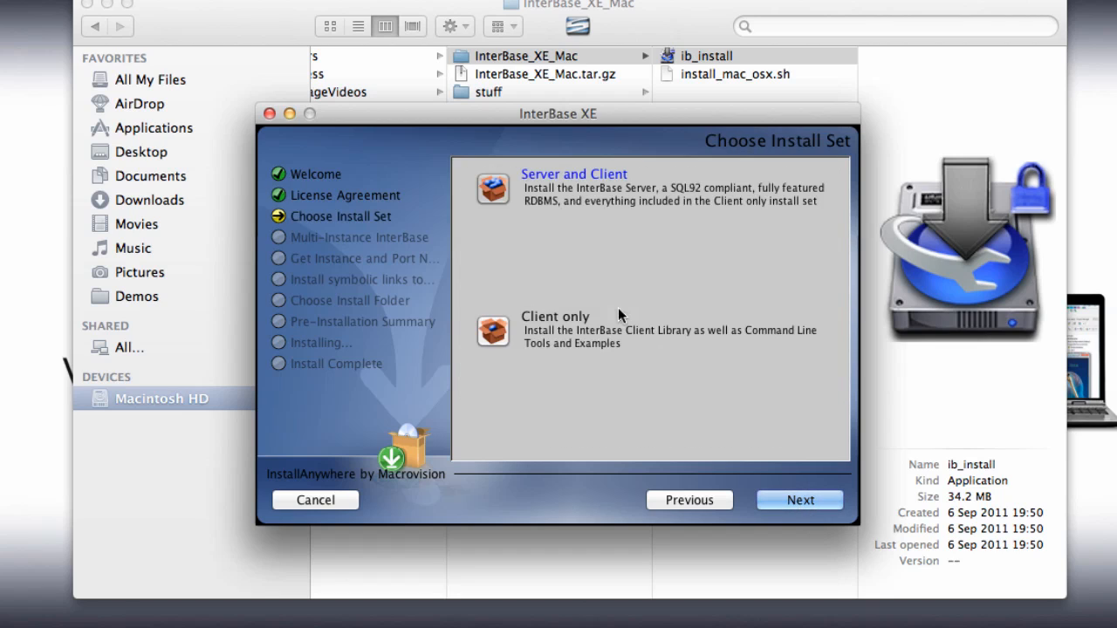
mouse_move(500, 207)
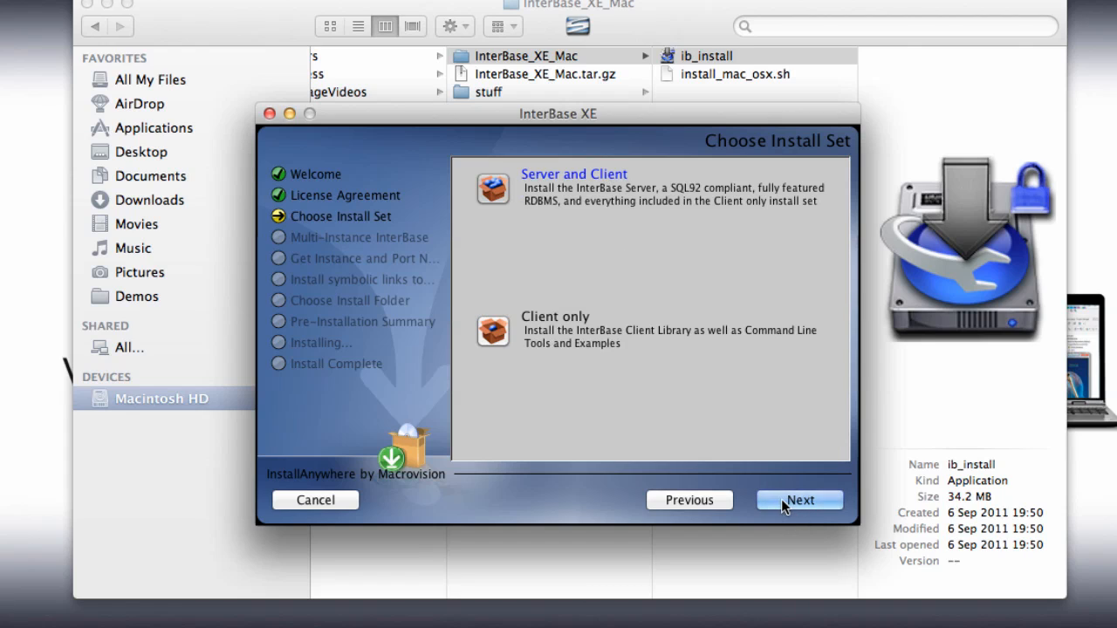
Keep the Server and Client install set with Multi-Instance left at No
click(798, 500)
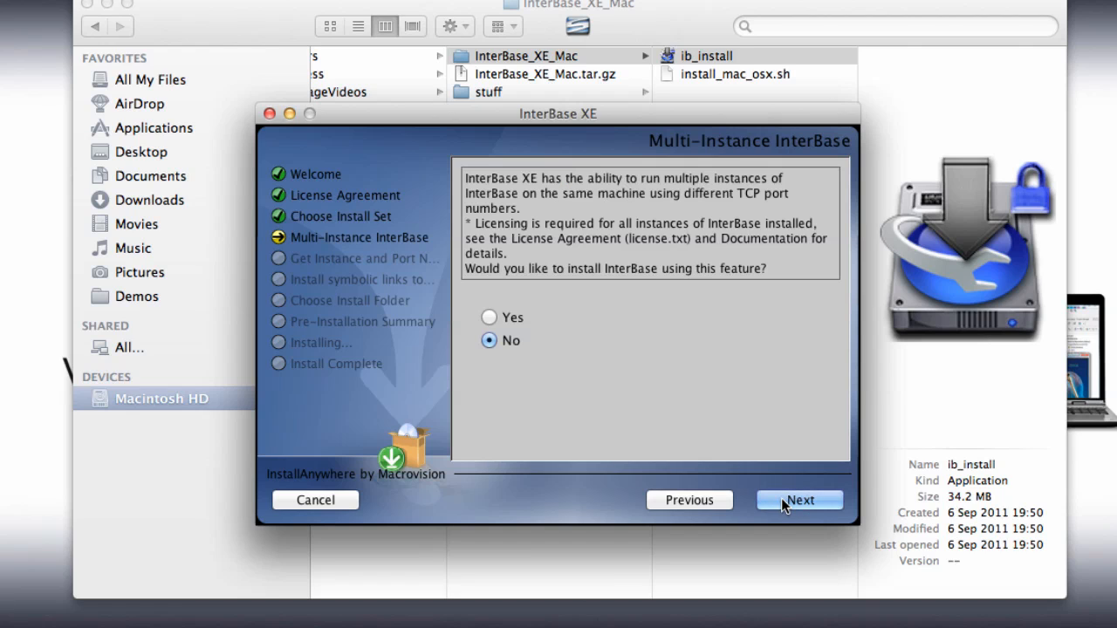
mouse_move(610, 403)
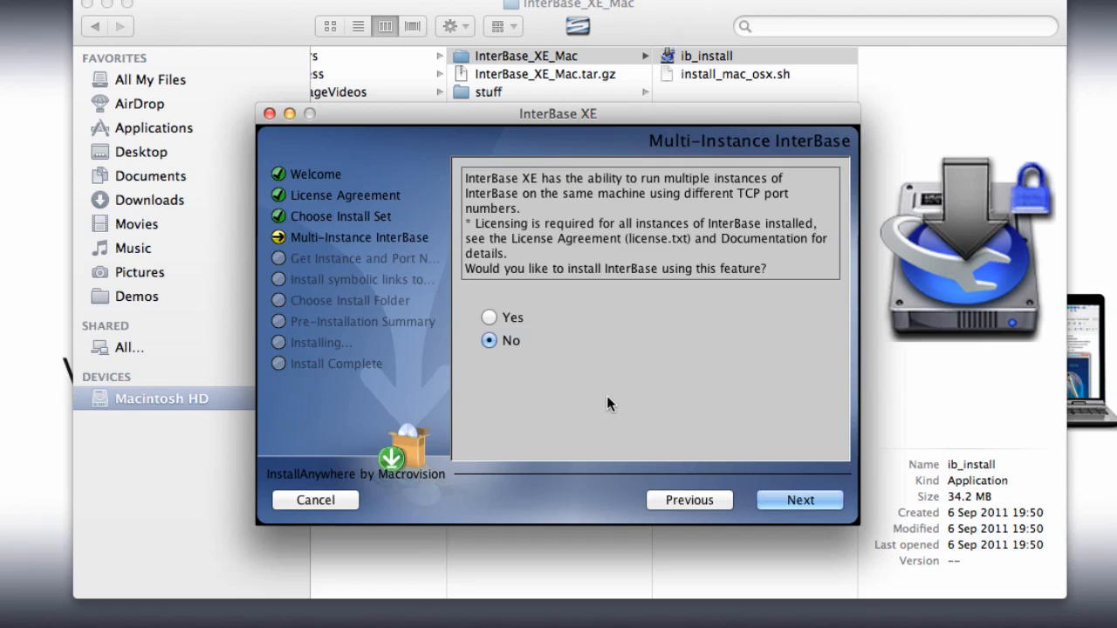
mouse_move(559, 358)
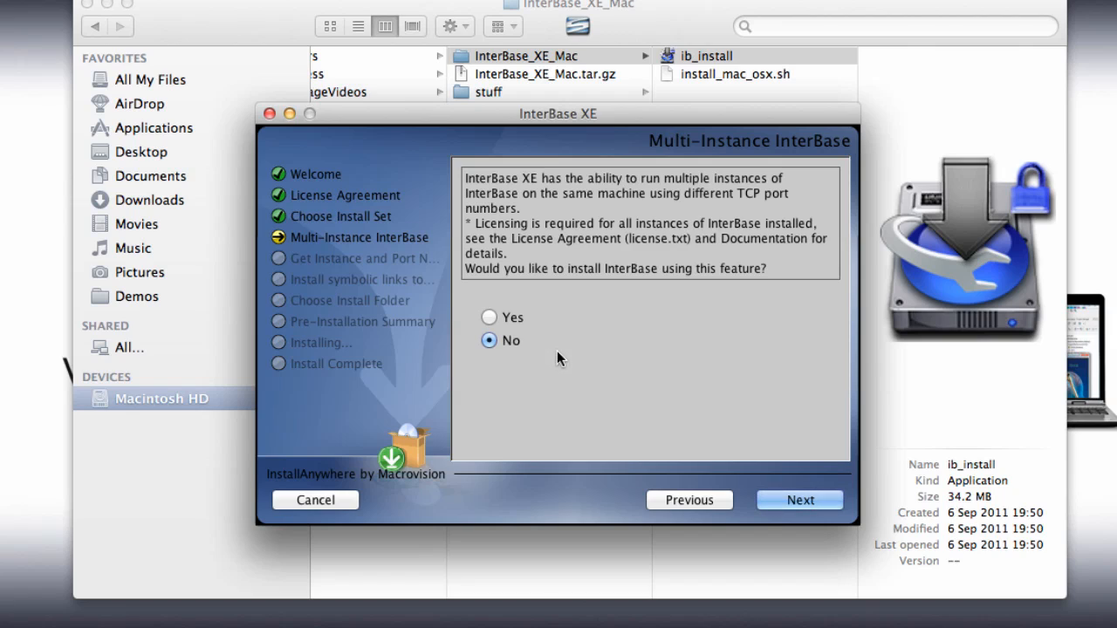
mouse_move(573, 364)
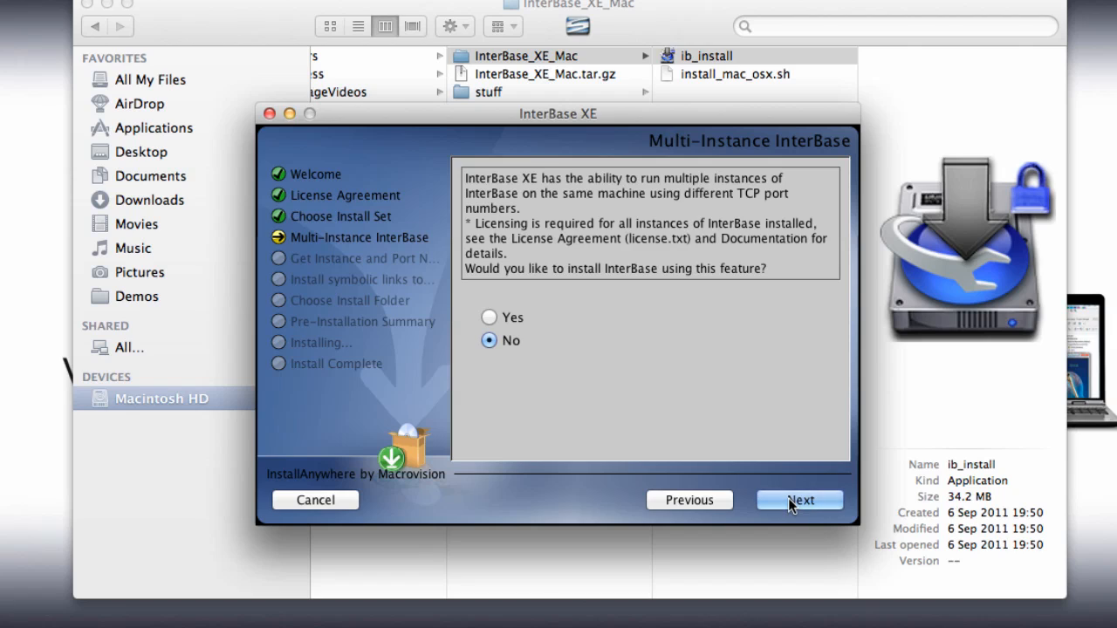
click(799, 500)
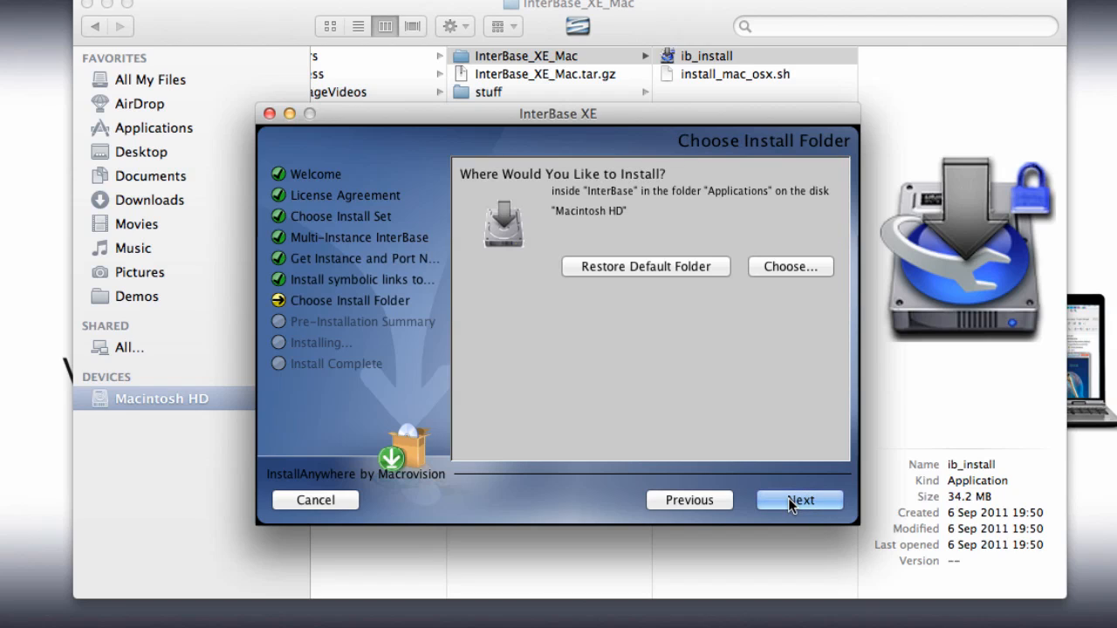
mouse_move(707, 218)
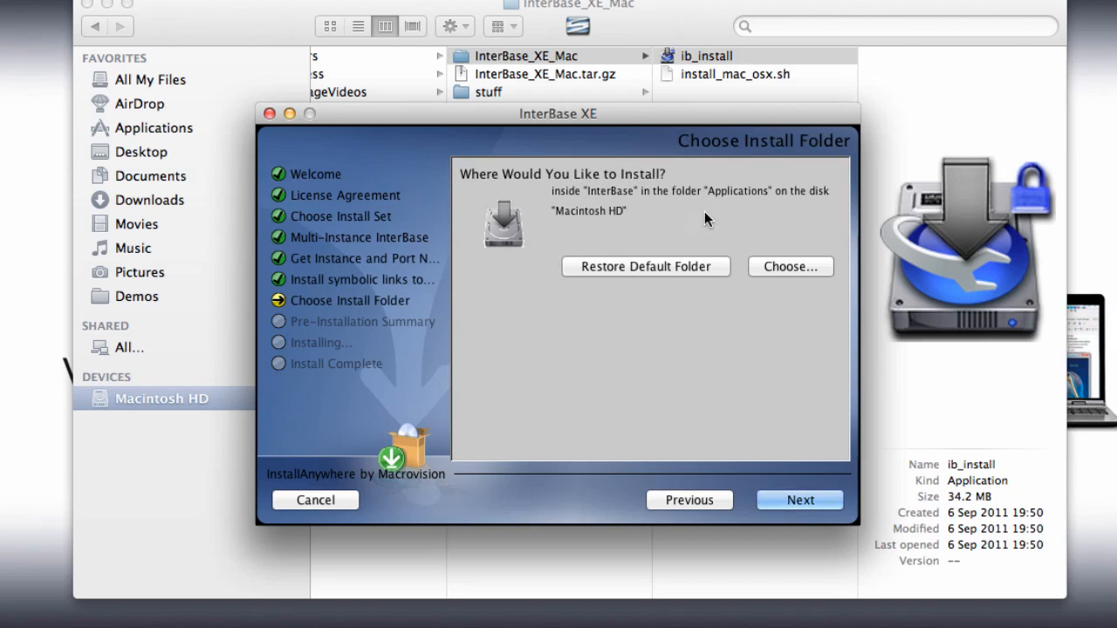
mouse_move(819, 461)
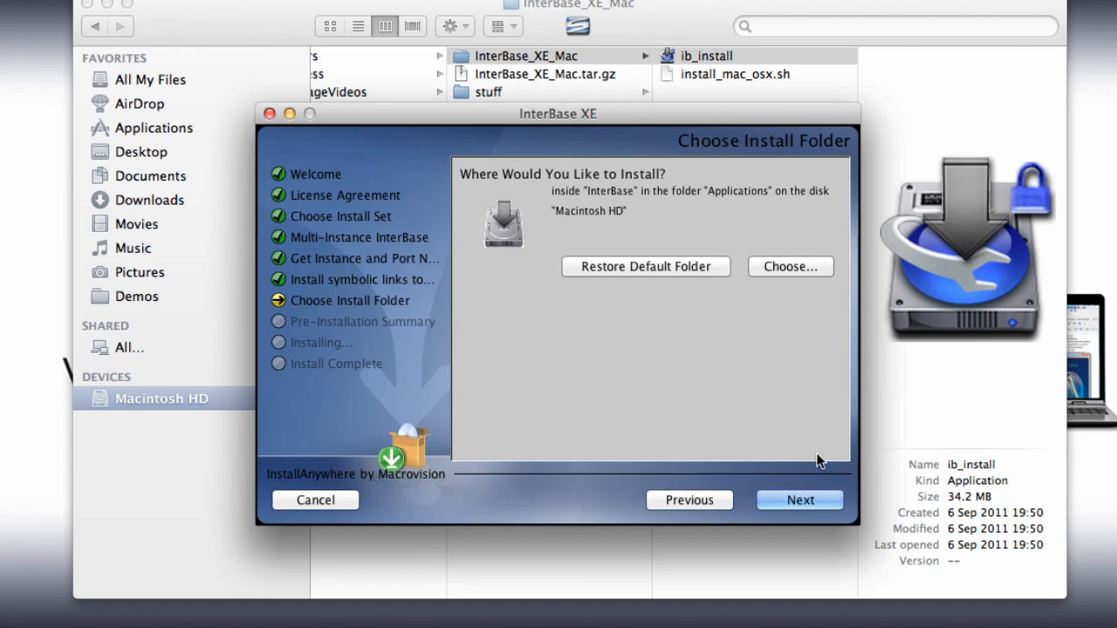
mouse_move(809, 519)
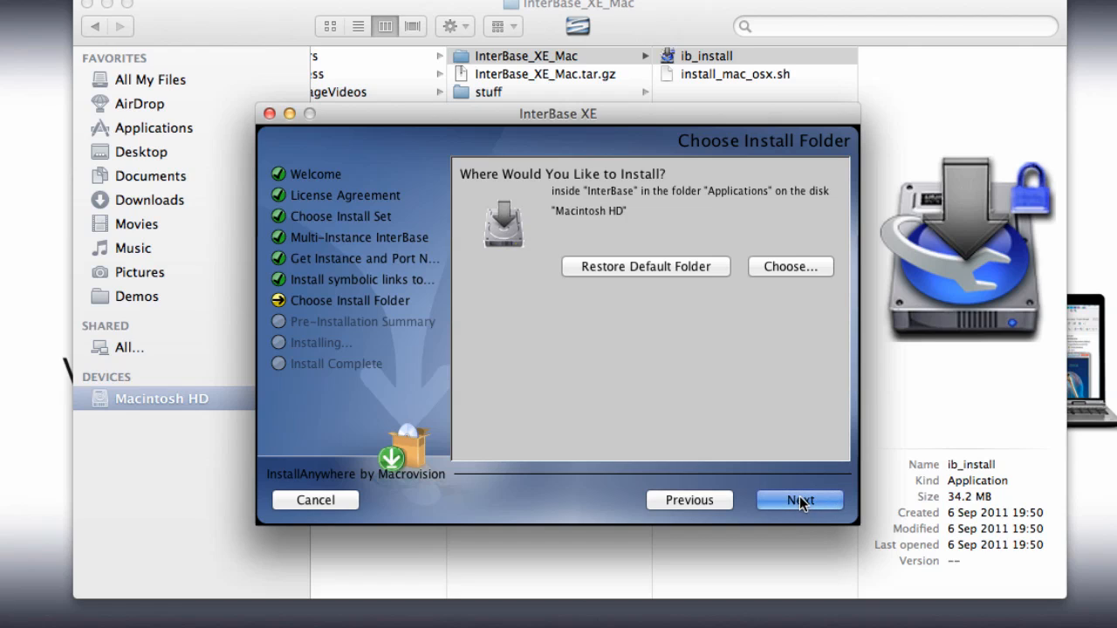
Keep the default InterBase folder in Applications and view the Pre-Installation Summary
click(798, 499)
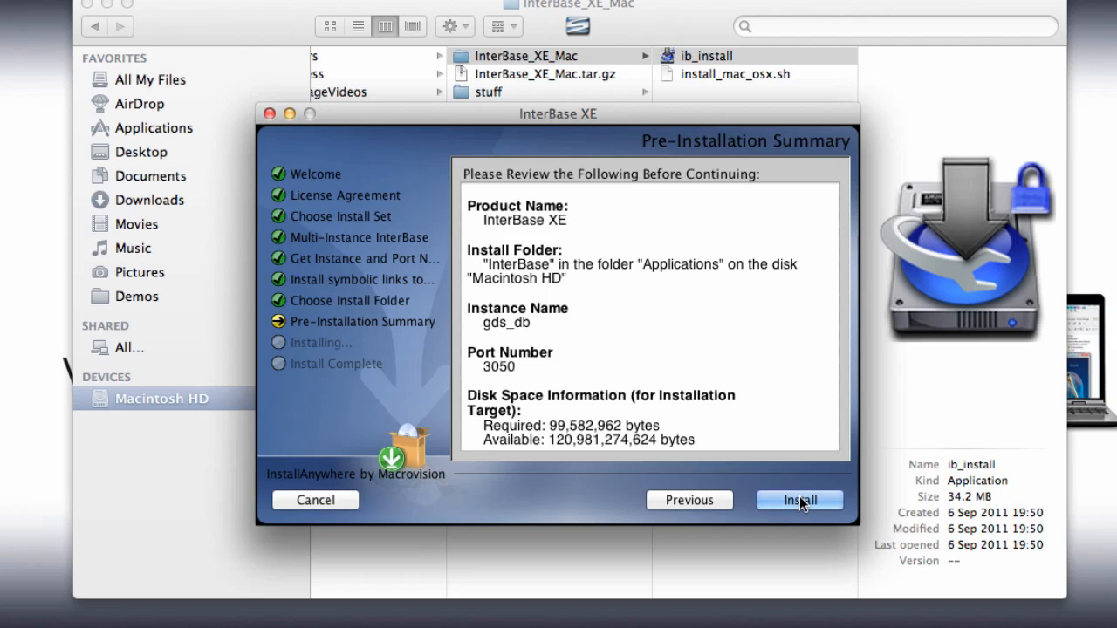
mouse_move(755, 457)
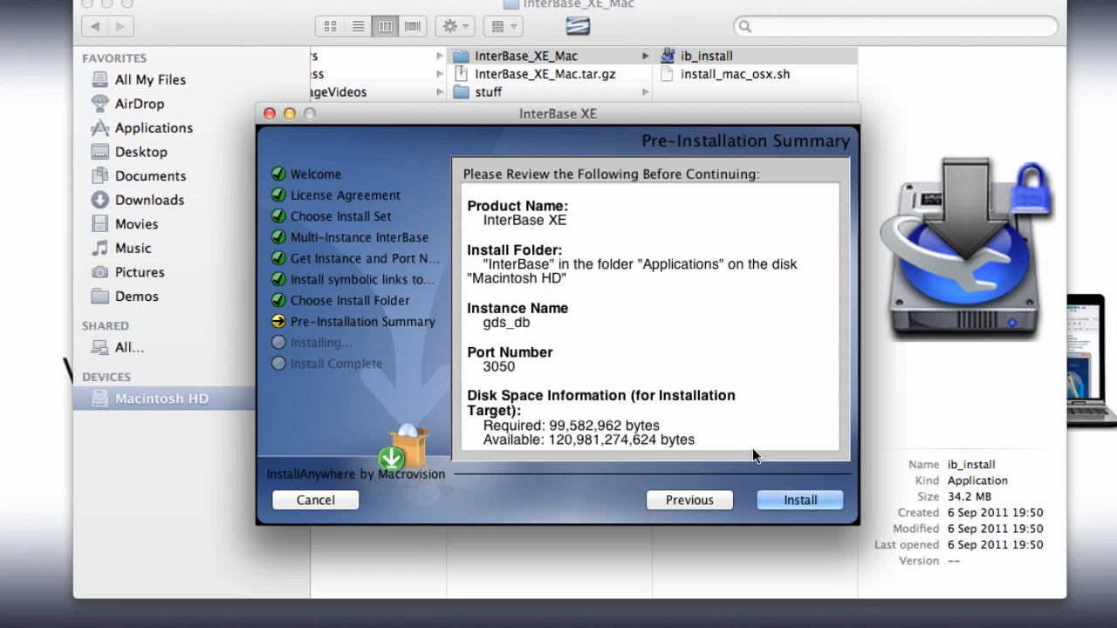
mouse_move(528, 279)
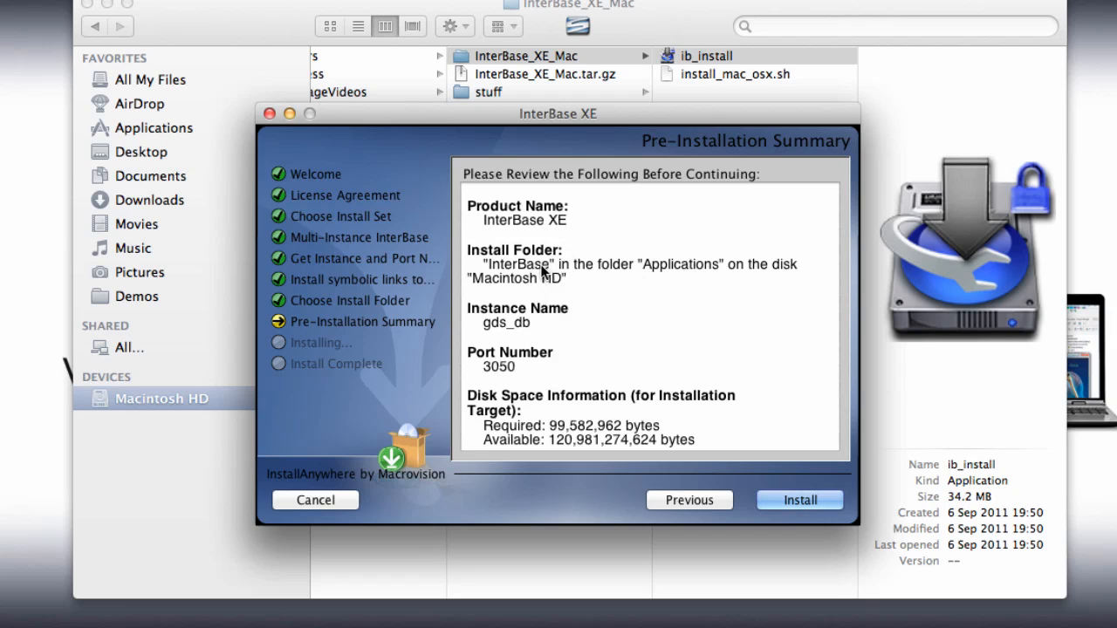
mouse_move(552, 334)
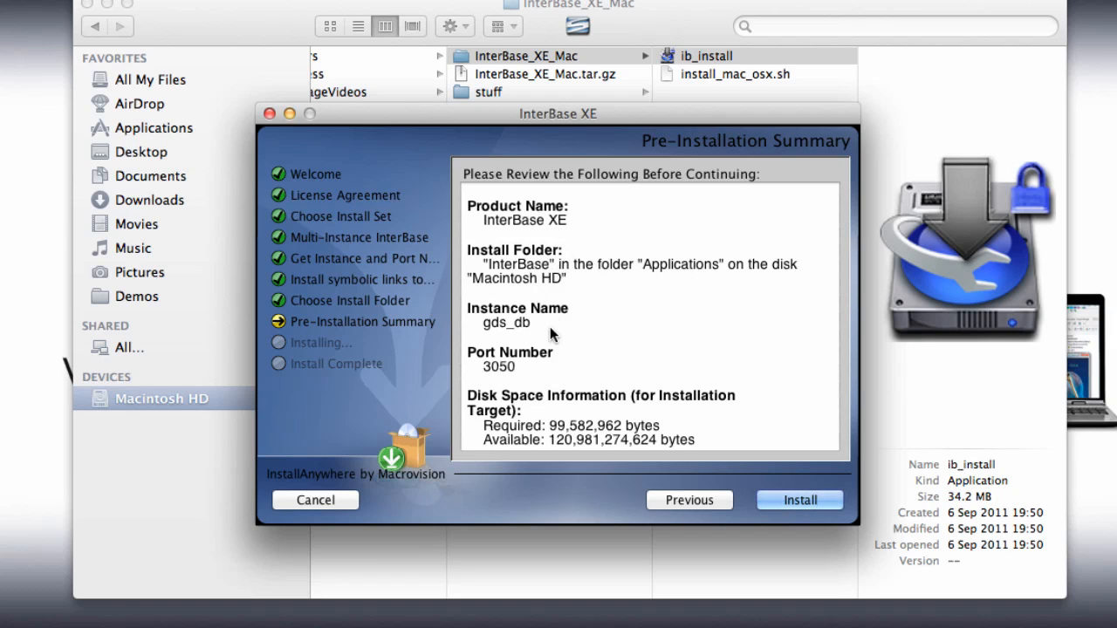
mouse_move(511, 329)
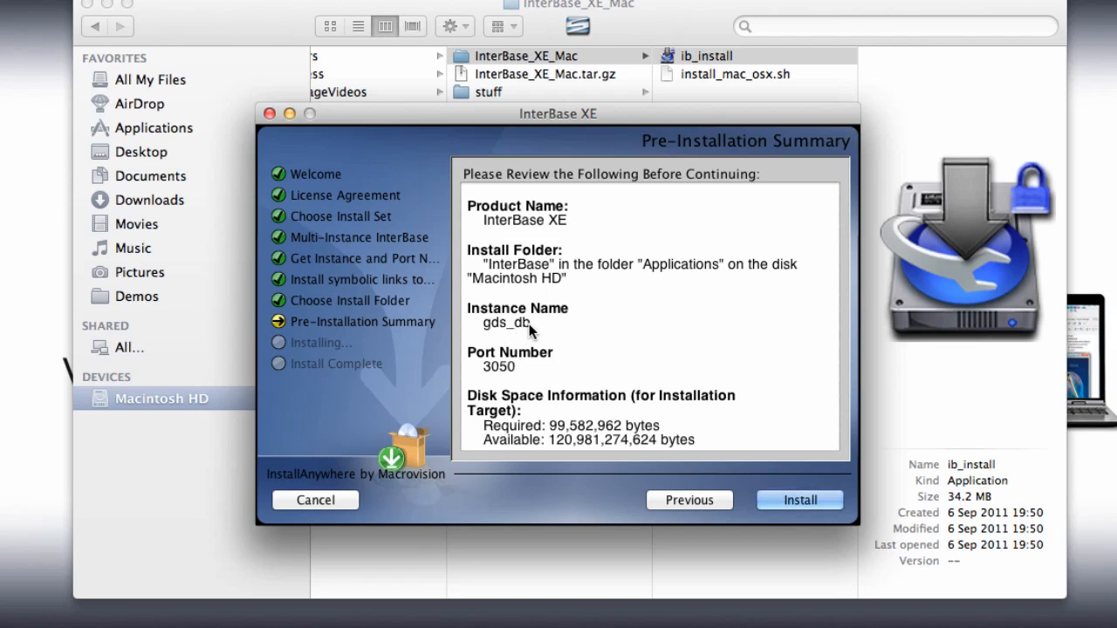
mouse_move(580, 359)
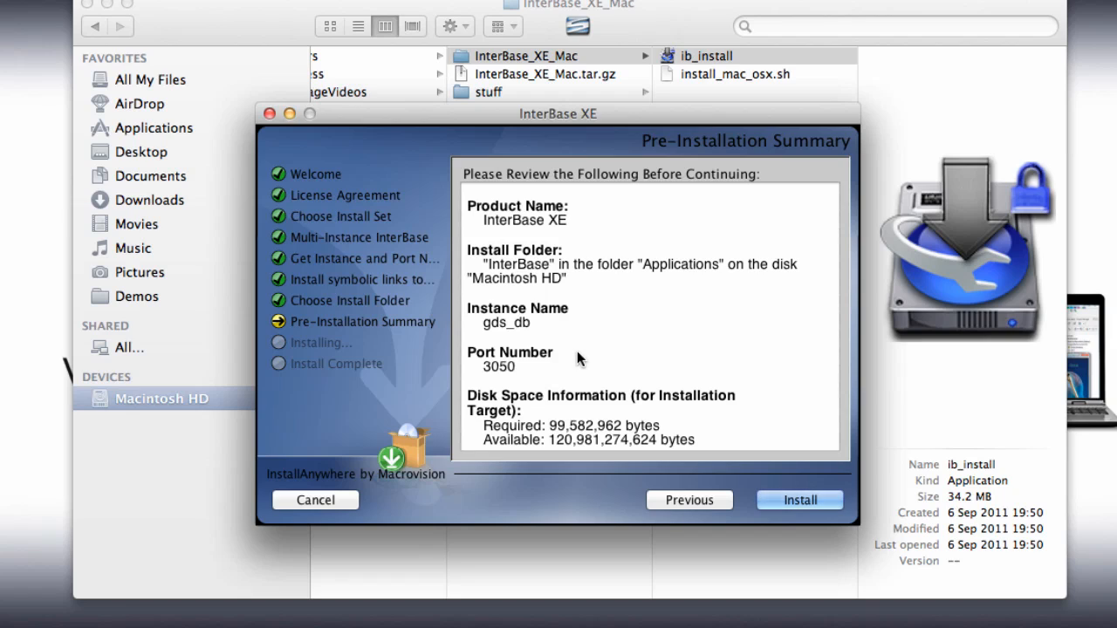
mouse_move(726, 481)
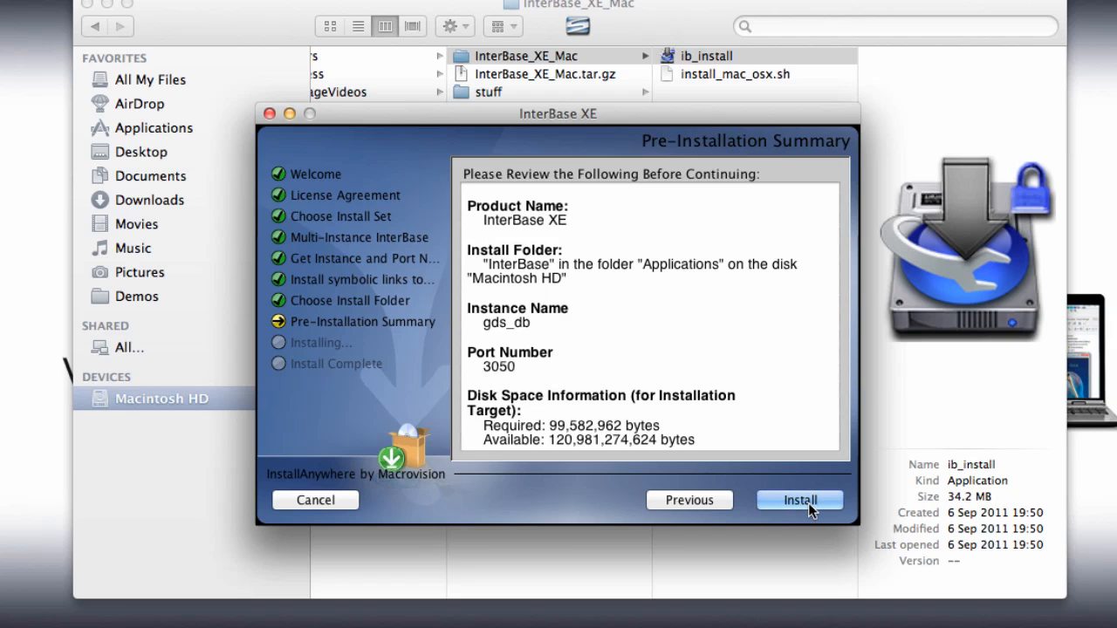
Start the InterBase XE installation, bringing up online license registration
click(799, 500)
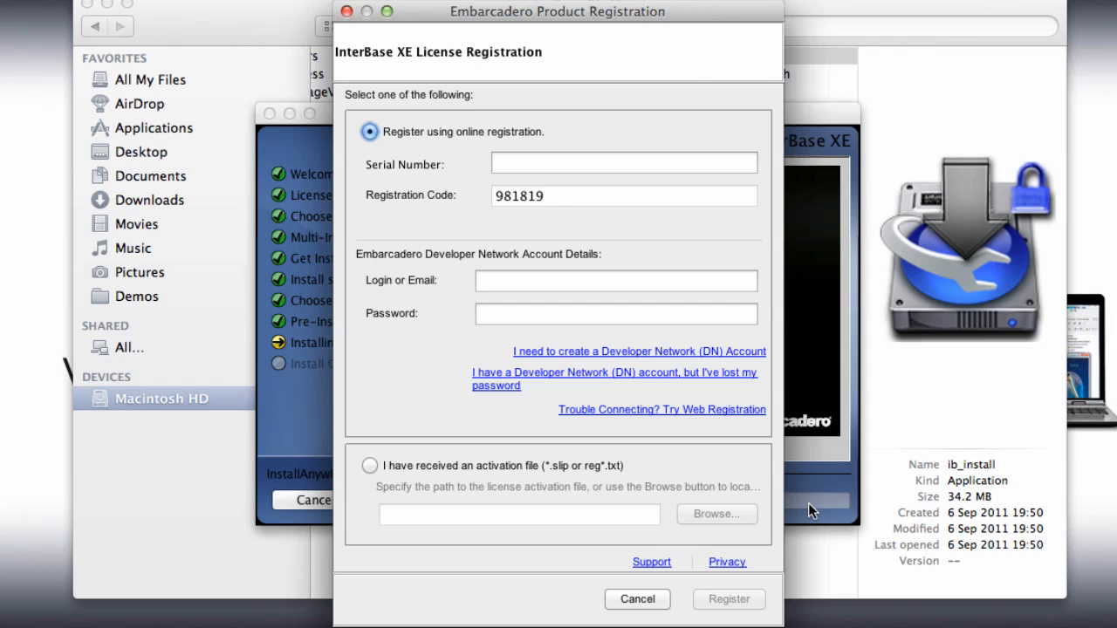
mouse_move(541, 123)
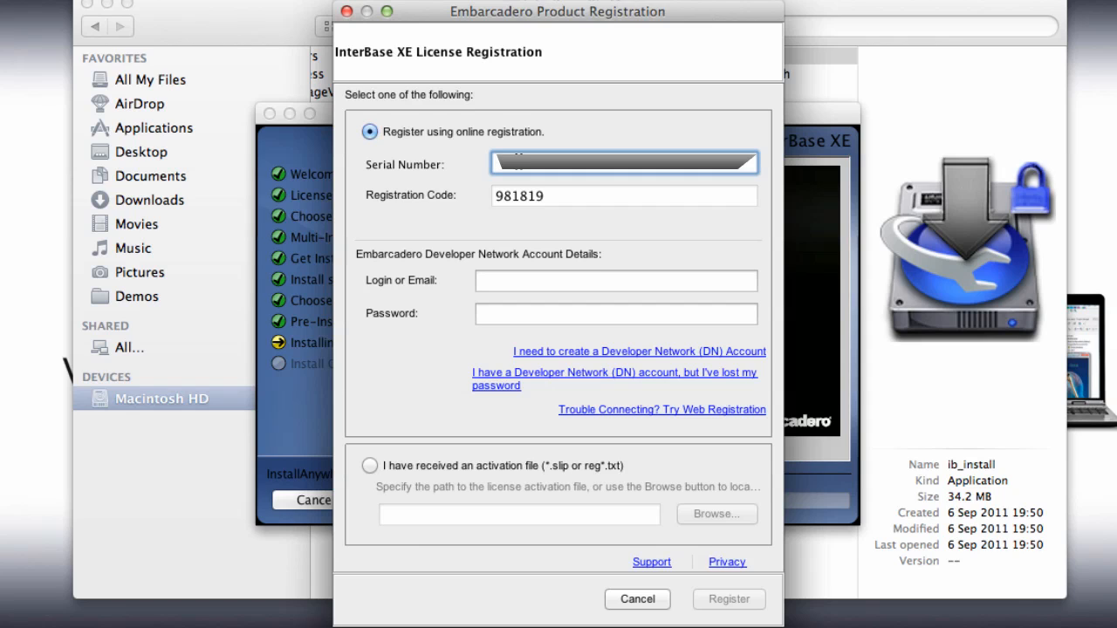
Enter developer network login and password and register Server Edition with 1 User
click(728, 599)
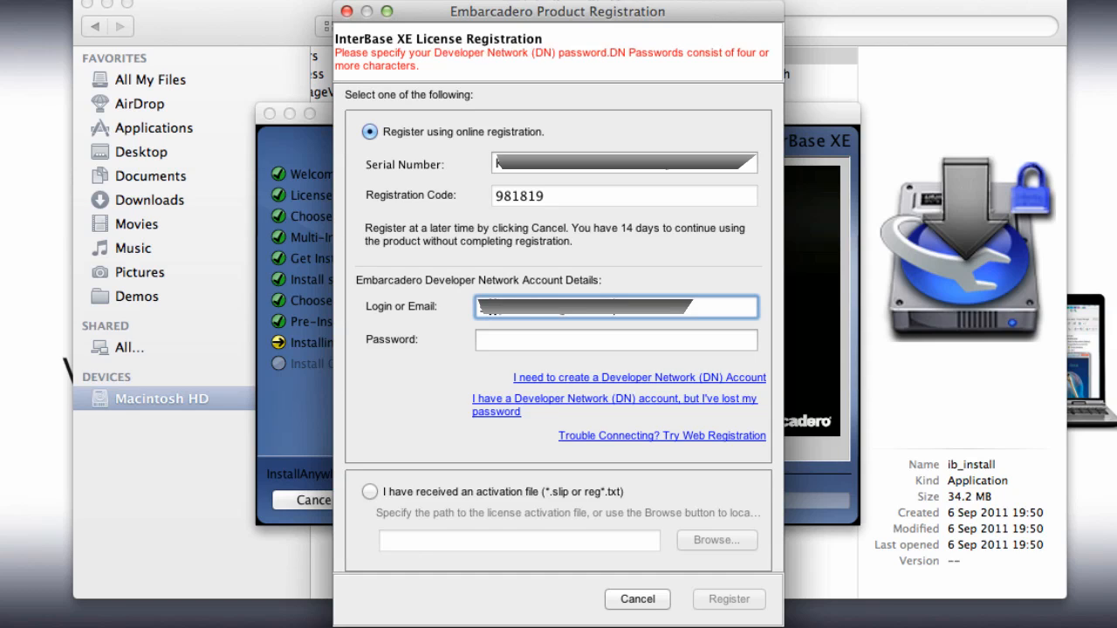
click(615, 340)
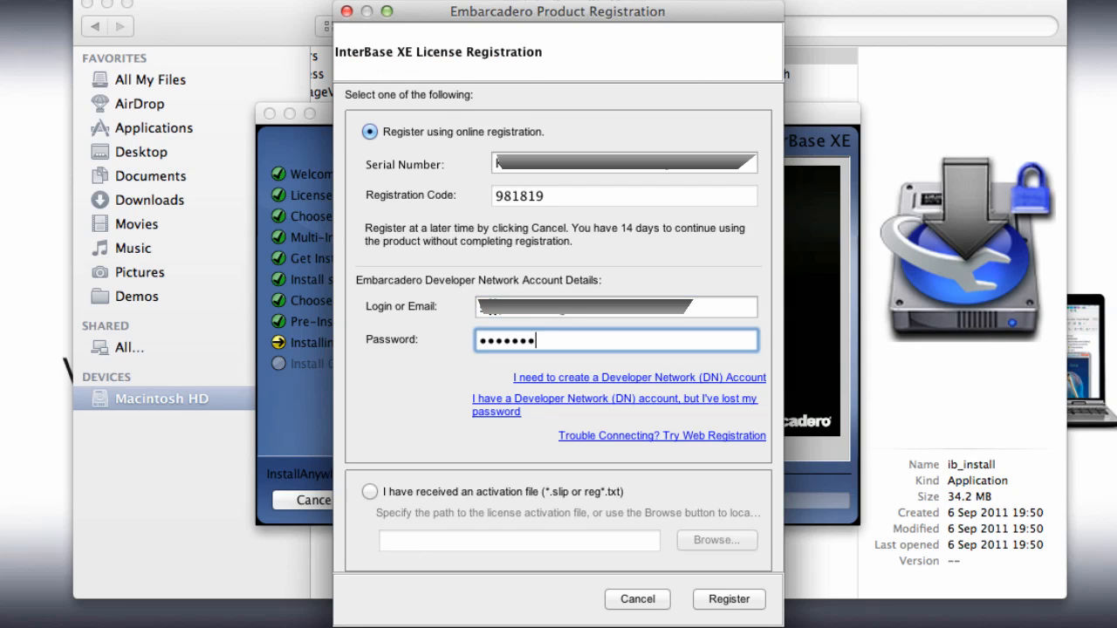
click(728, 599)
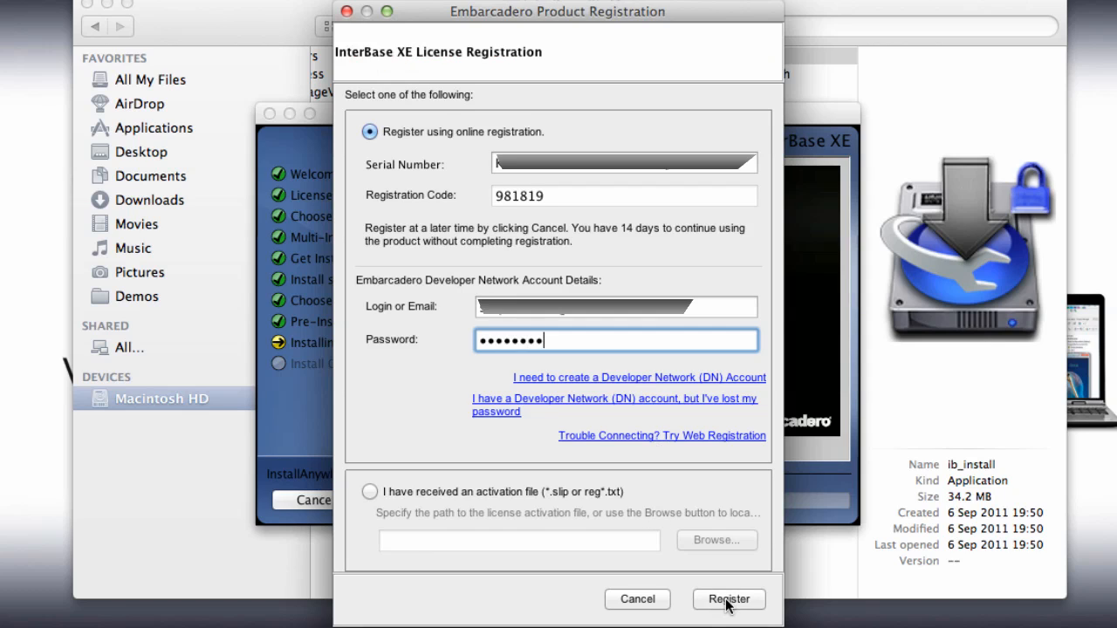
click(728, 599)
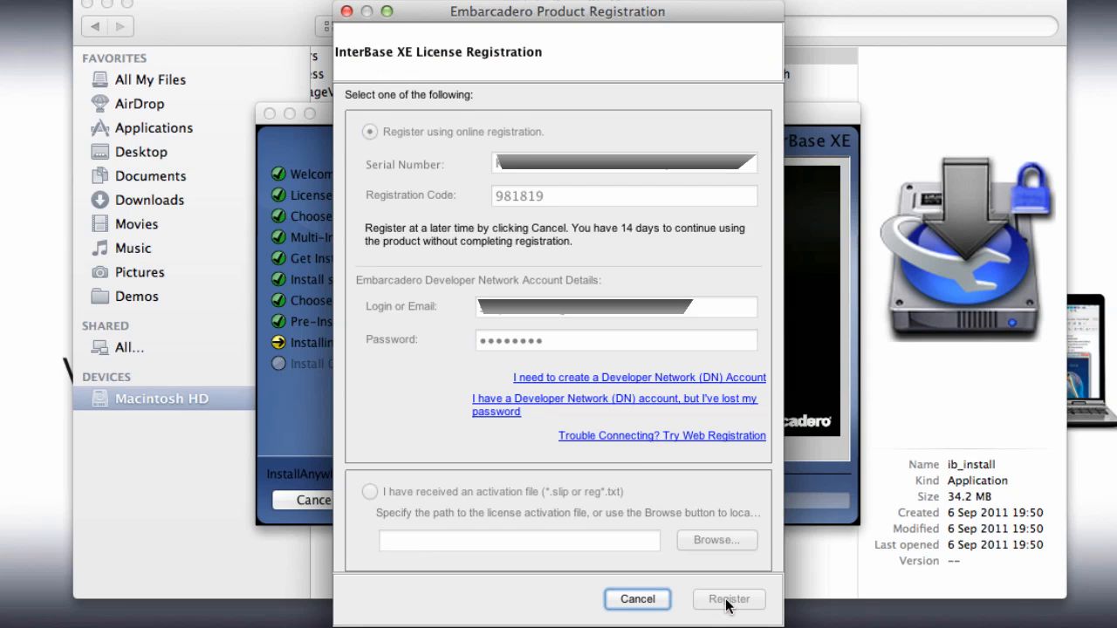
click(728, 600)
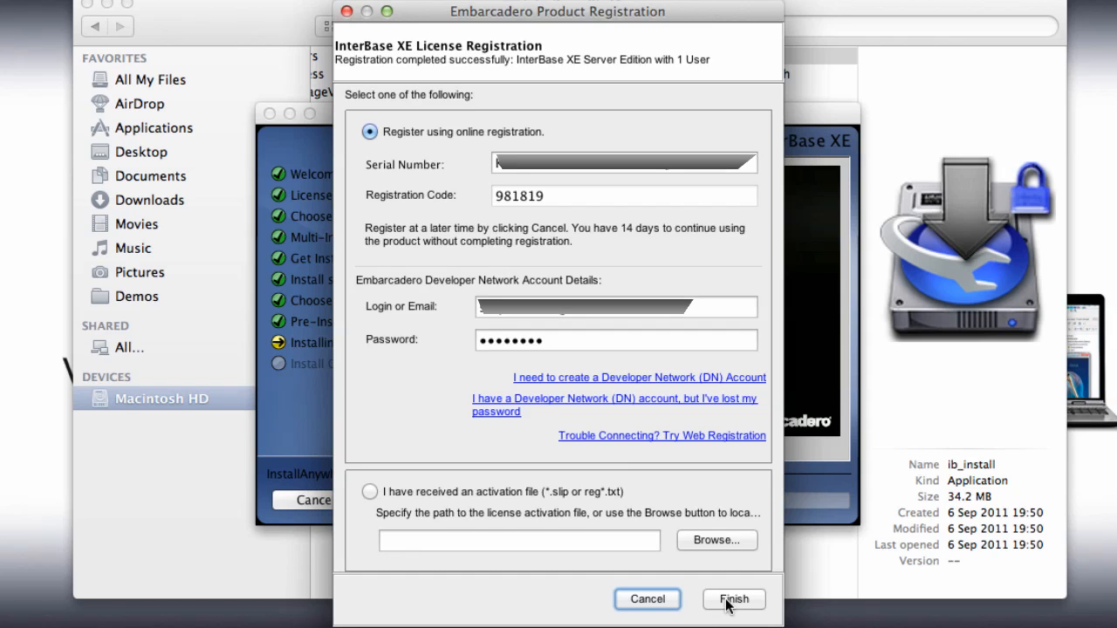
mouse_move(740, 611)
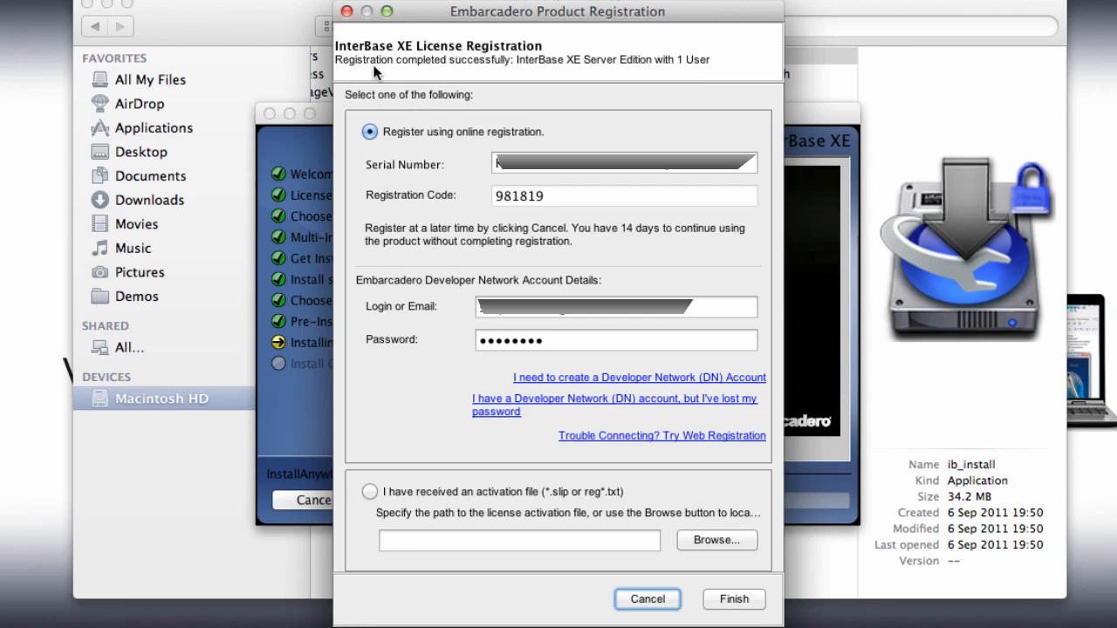
mouse_move(362, 78)
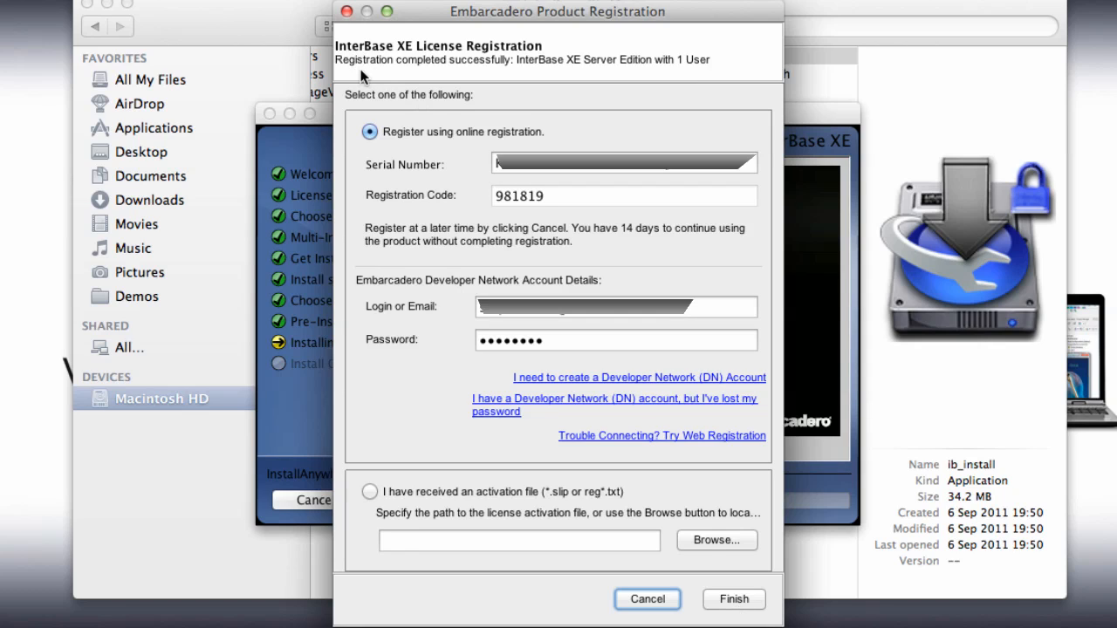
mouse_move(625, 65)
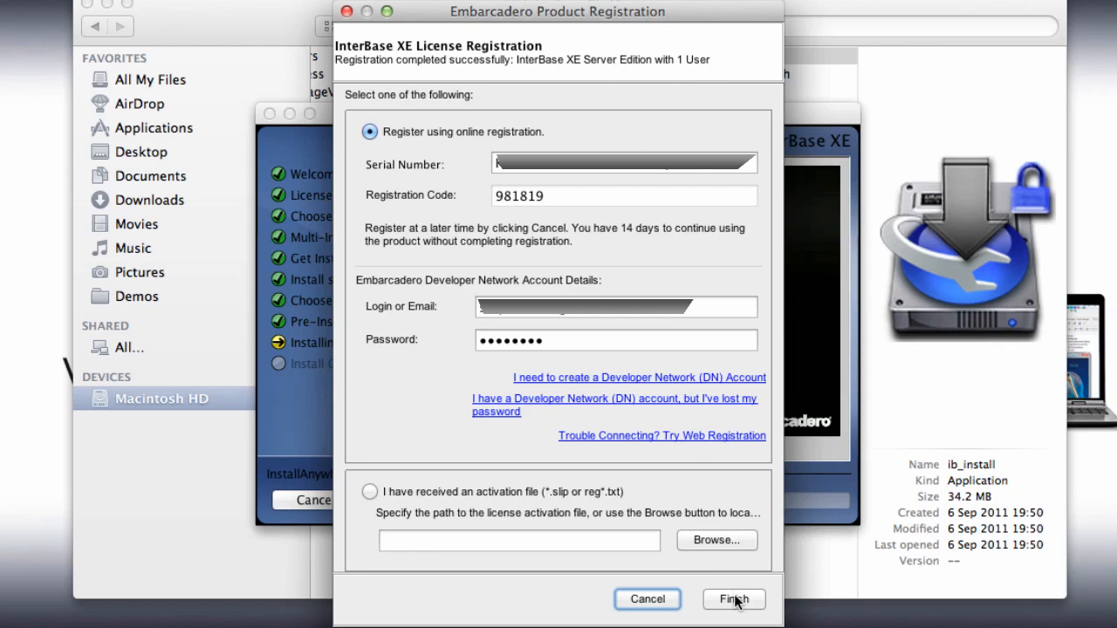
Finish the registration dialog and close the Install Complete page
click(733, 598)
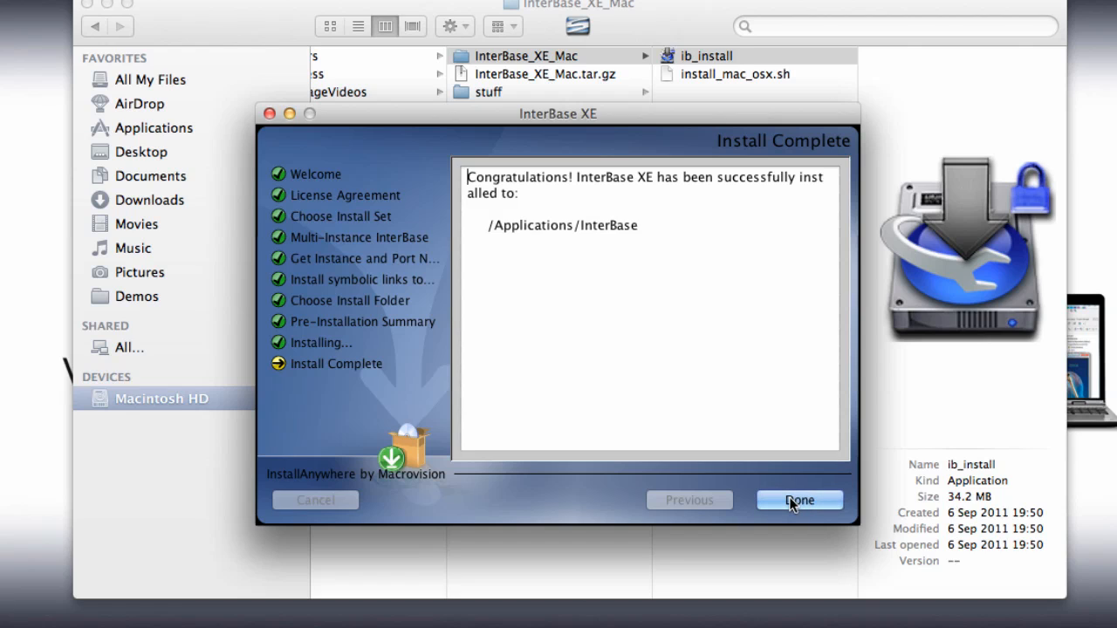
click(798, 499)
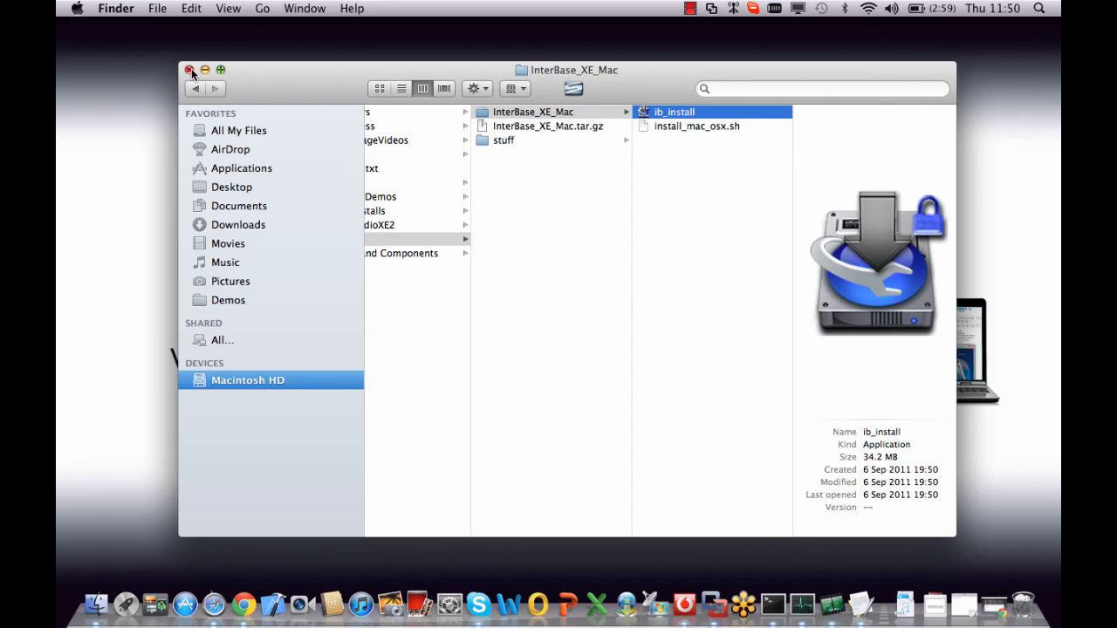
mouse_move(205, 70)
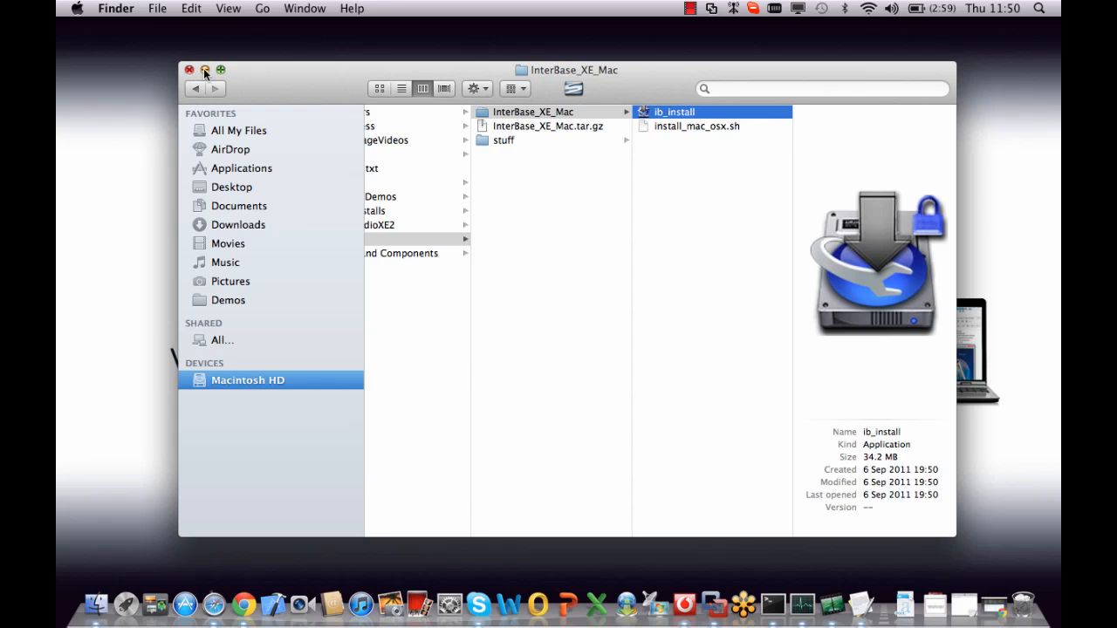
Close the Finder window and launch Terminal through a Spotlight search for 'terminal'
click(189, 70)
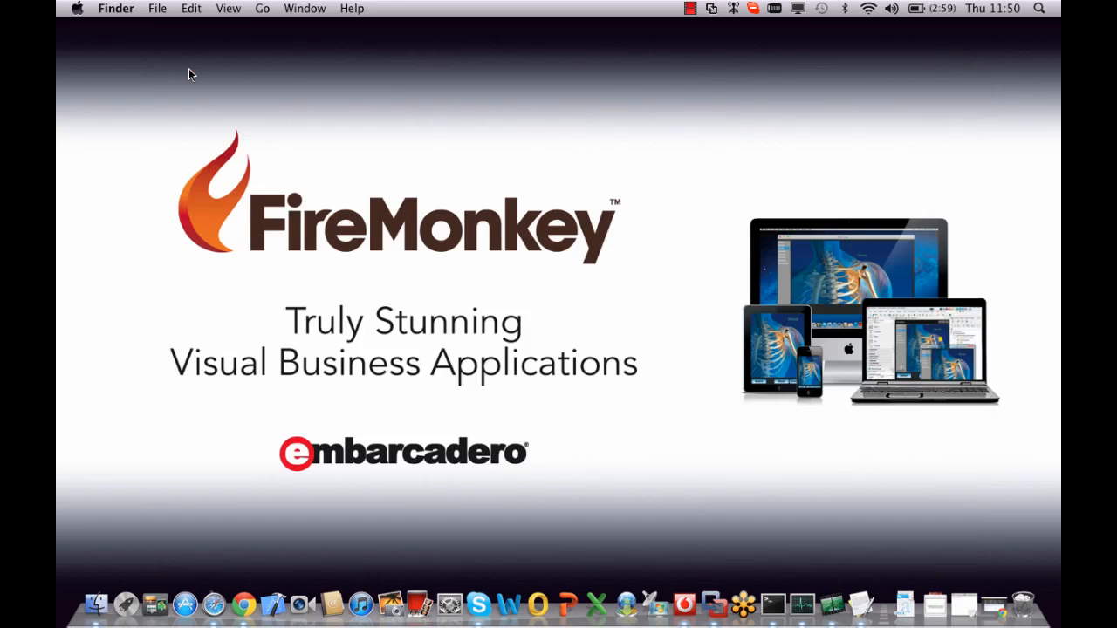
mouse_move(210, 74)
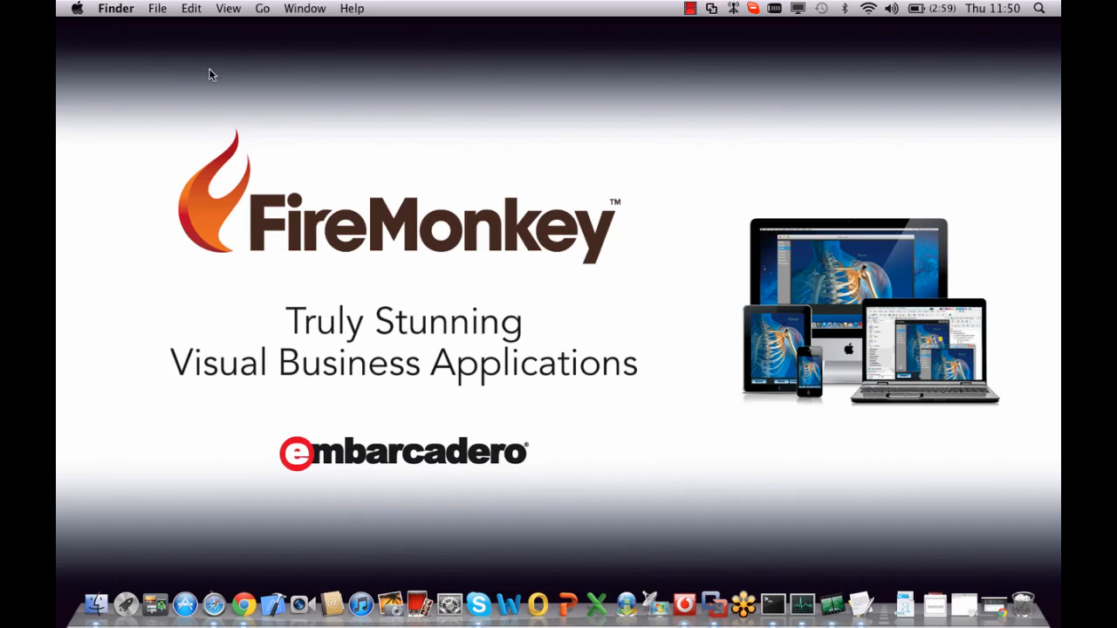
click(1039, 8)
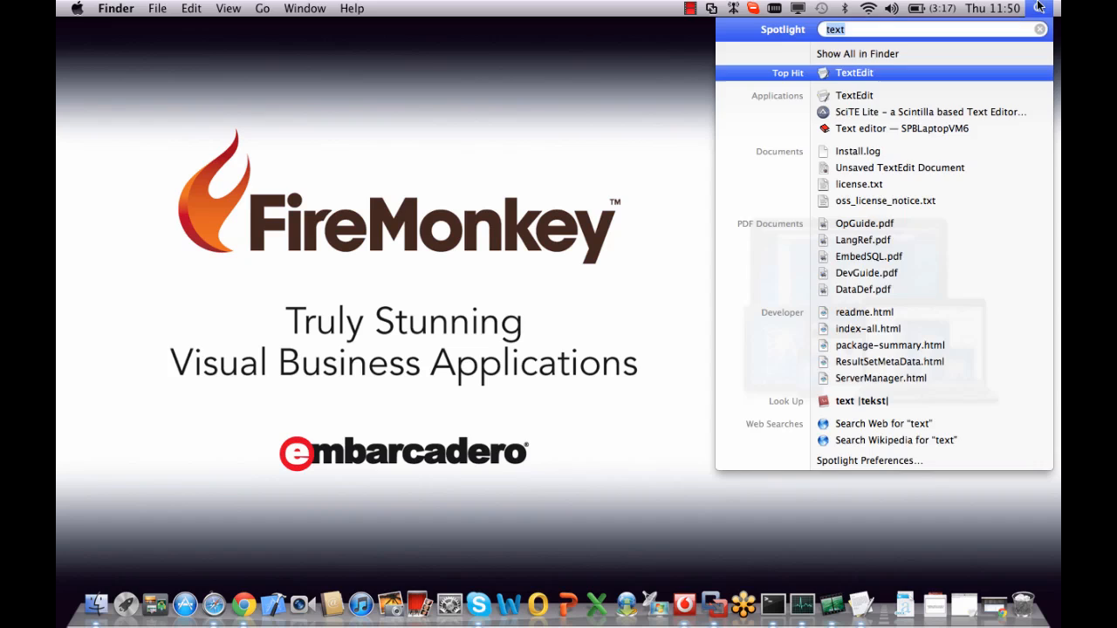
text(terminal)
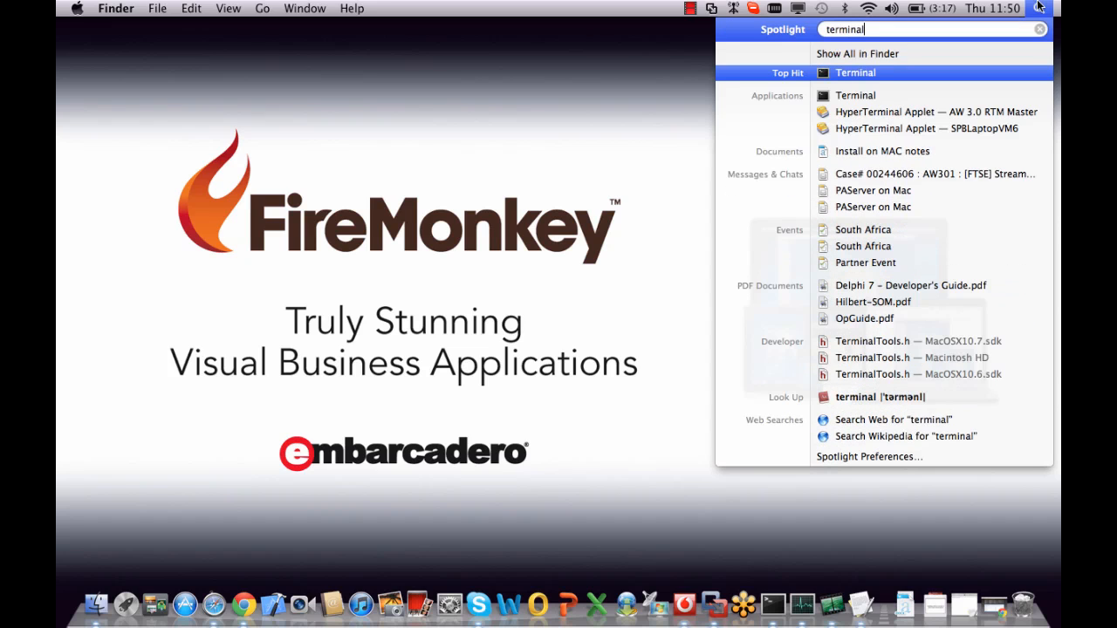
click(855, 73)
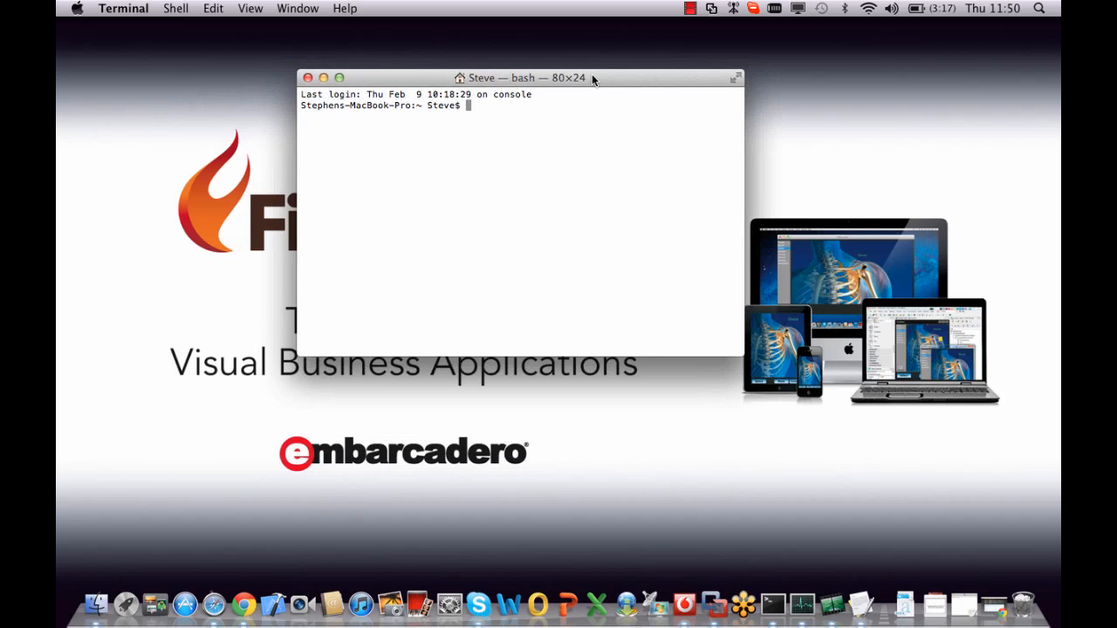
Run cd /etc, then sudo vi gds_hosts.equiv to edit the file
text(cd /etc)
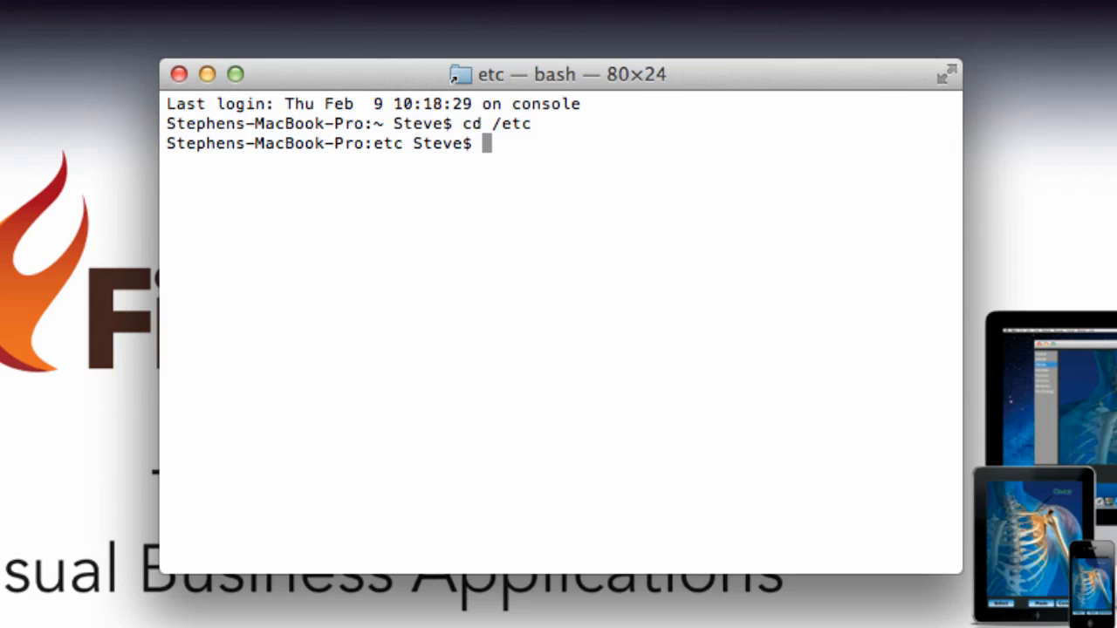
text(sudo)
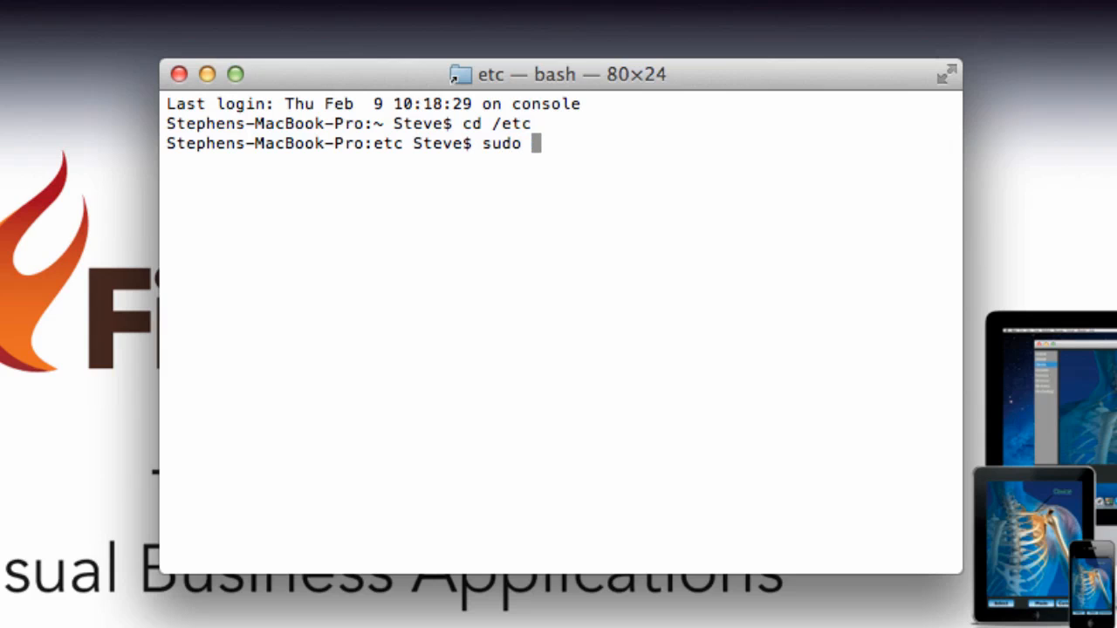
text(vi)
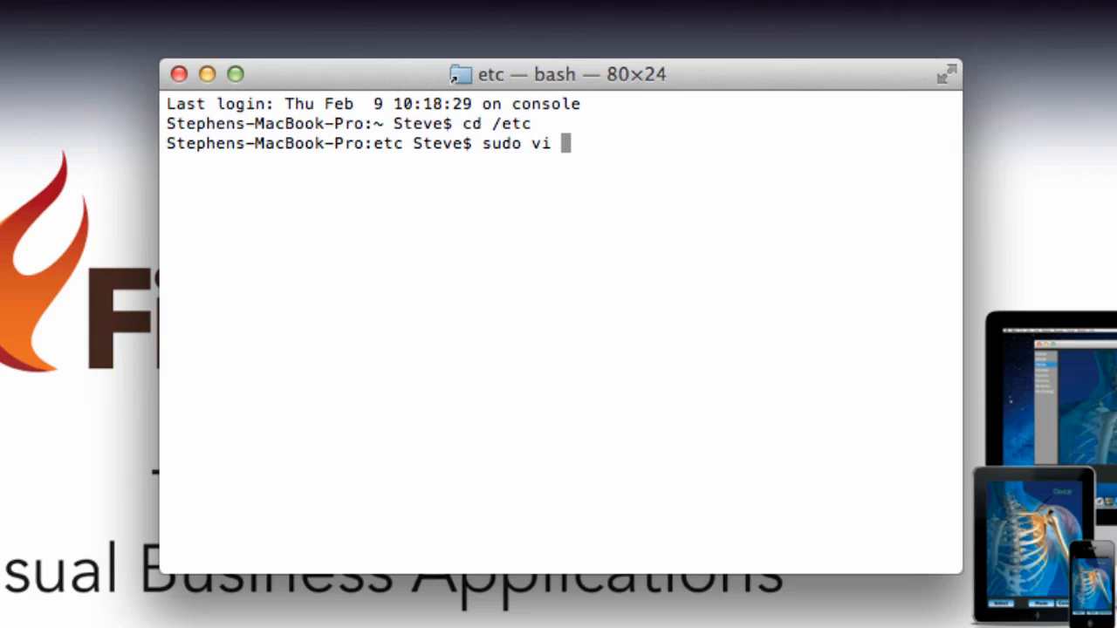
text(gds)
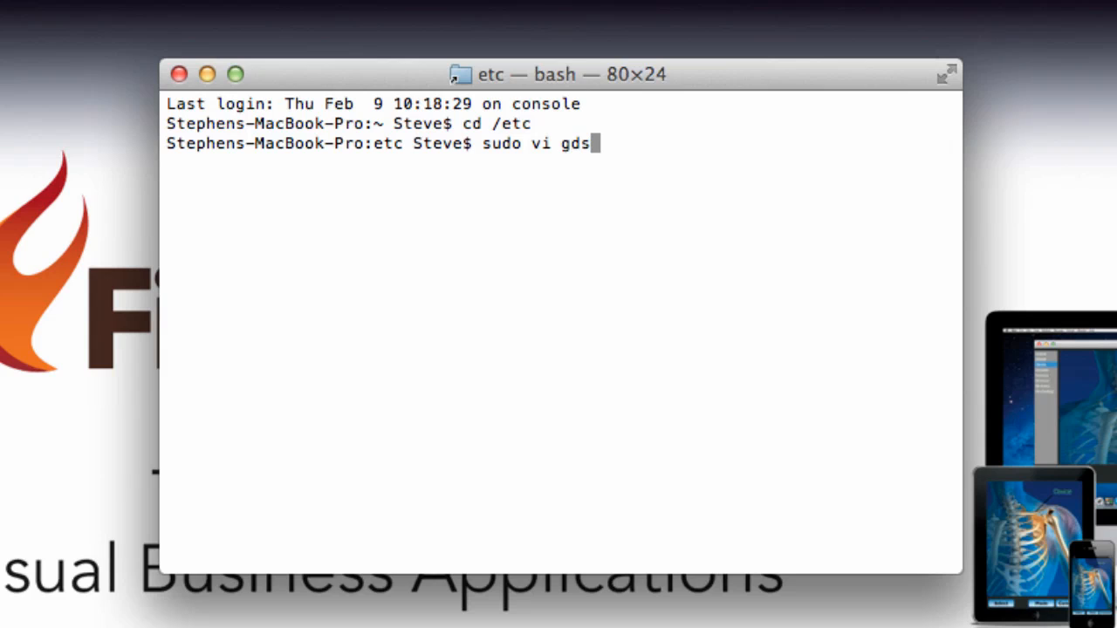
text(_hos)
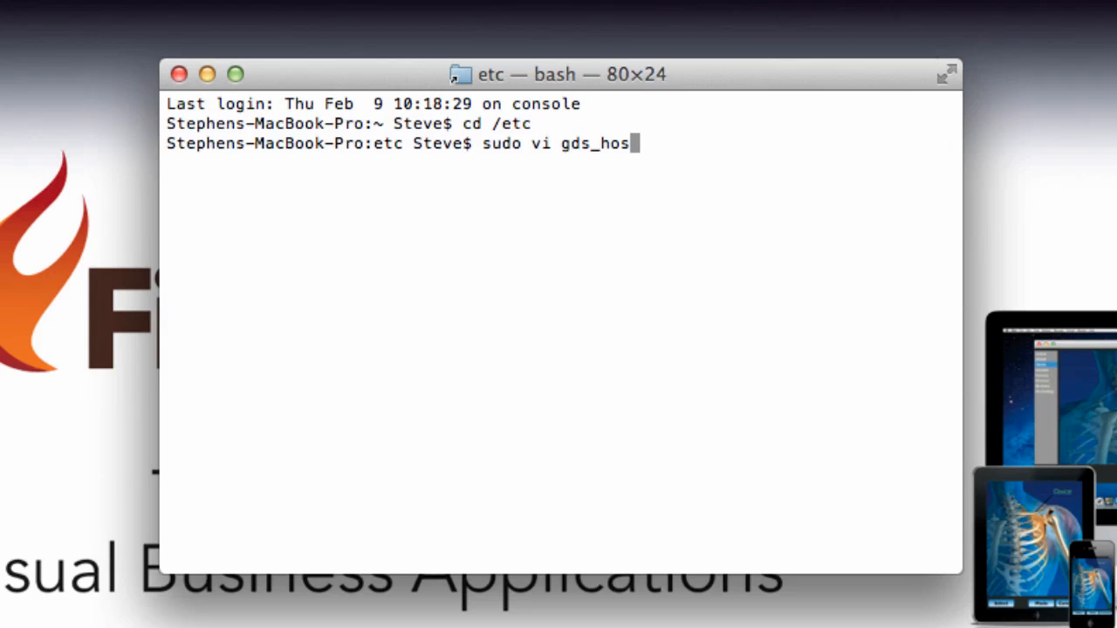
text(ts.equiv)
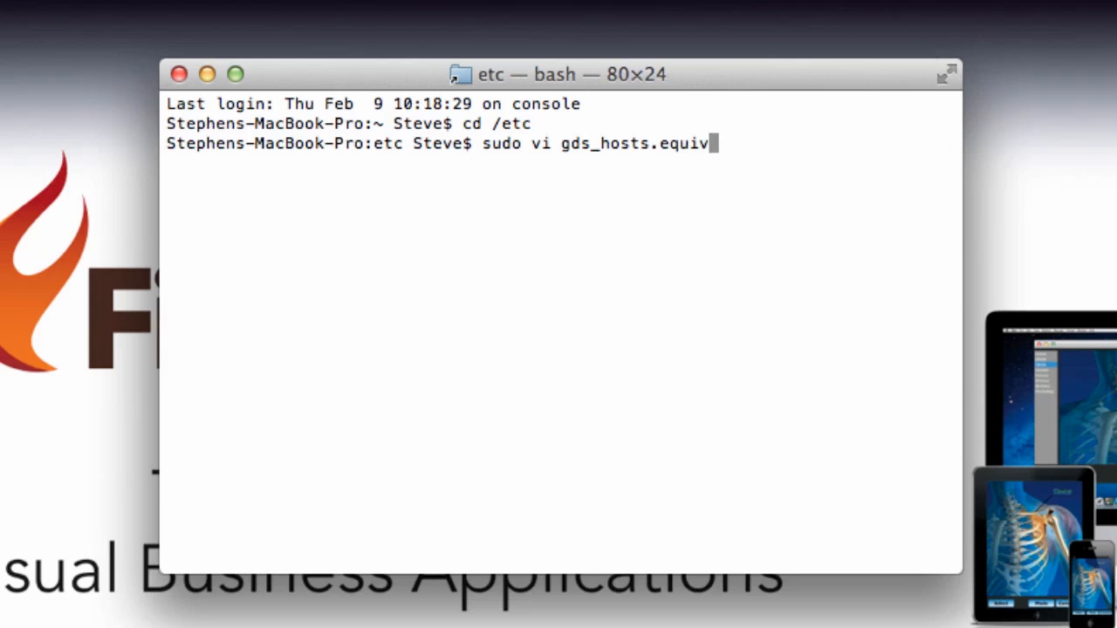
key(Return)
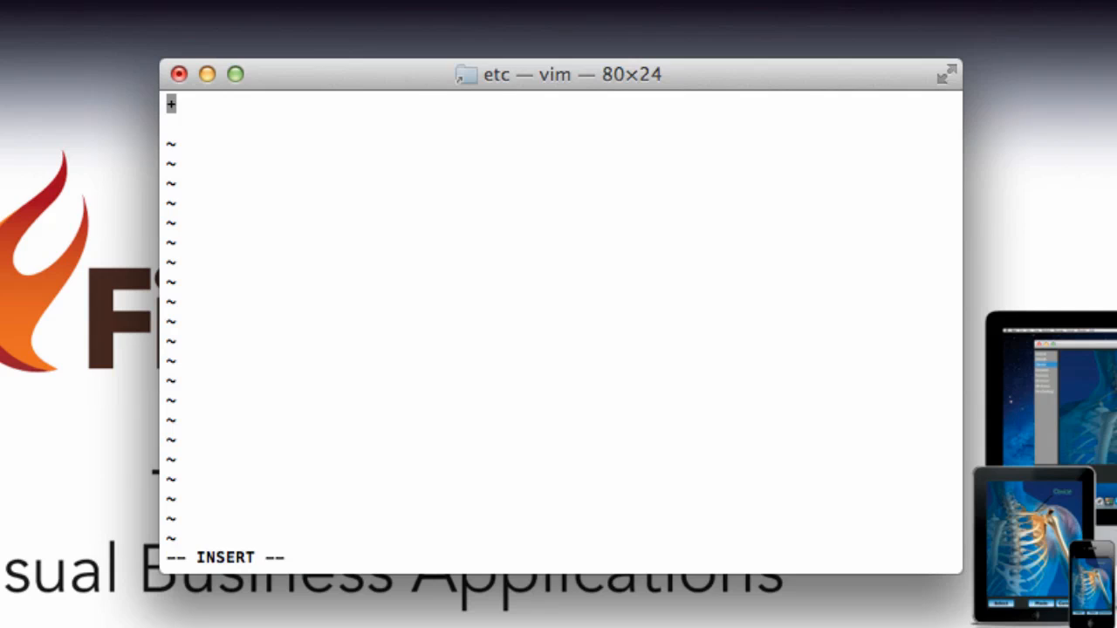
mouse_move(251, 514)
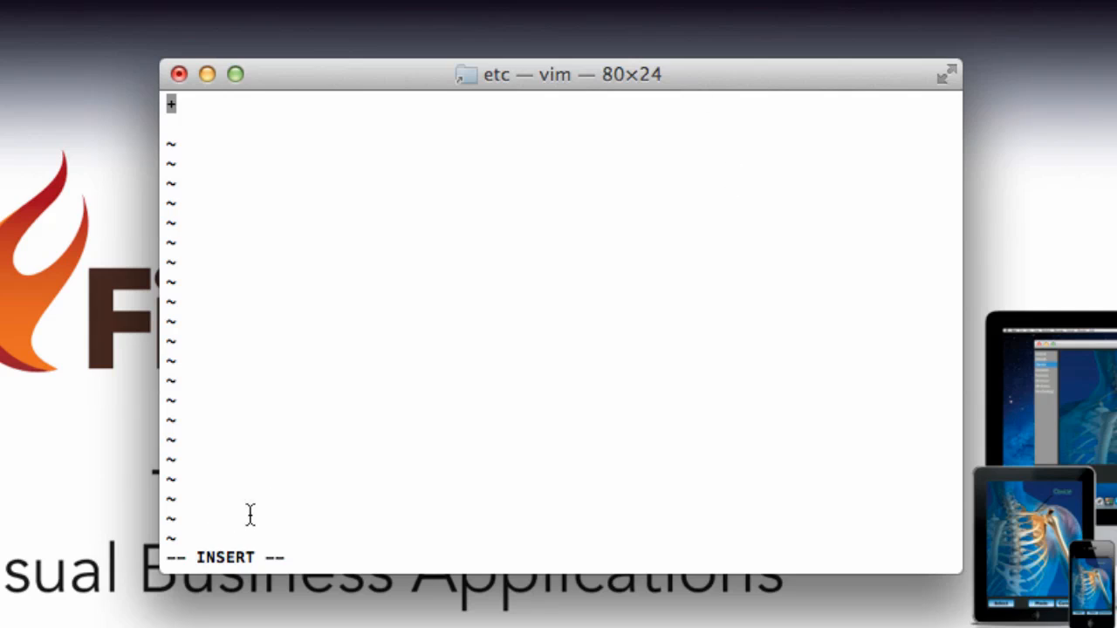
mouse_move(179, 107)
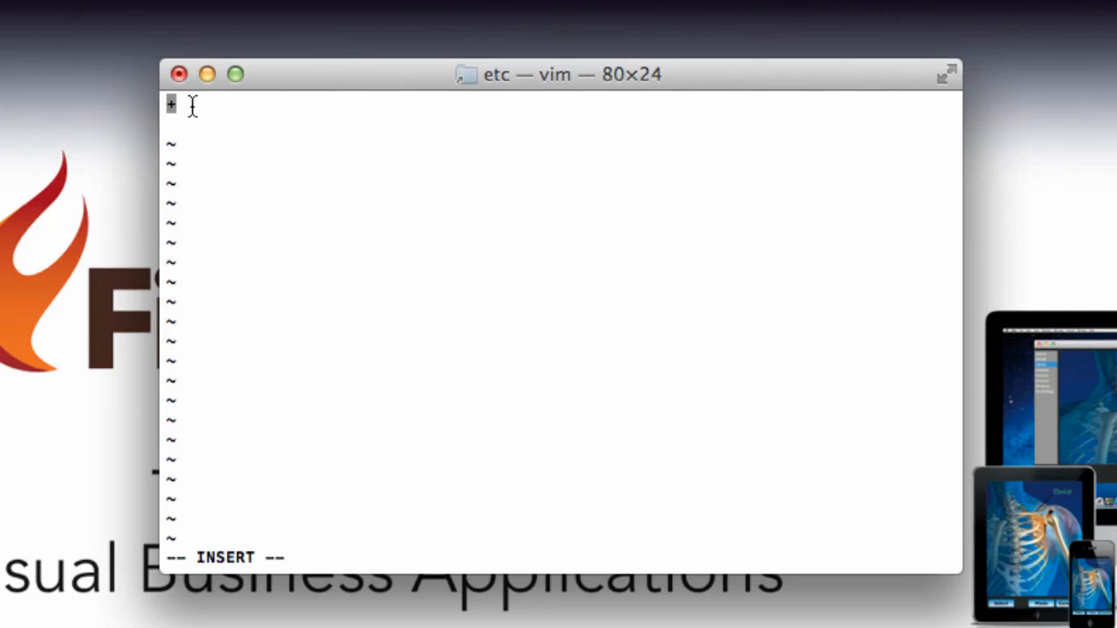
Write gds_hosts.equiv containing '+' with :wq and exit vim to the /etc prompt
key(Escape)
text(:)
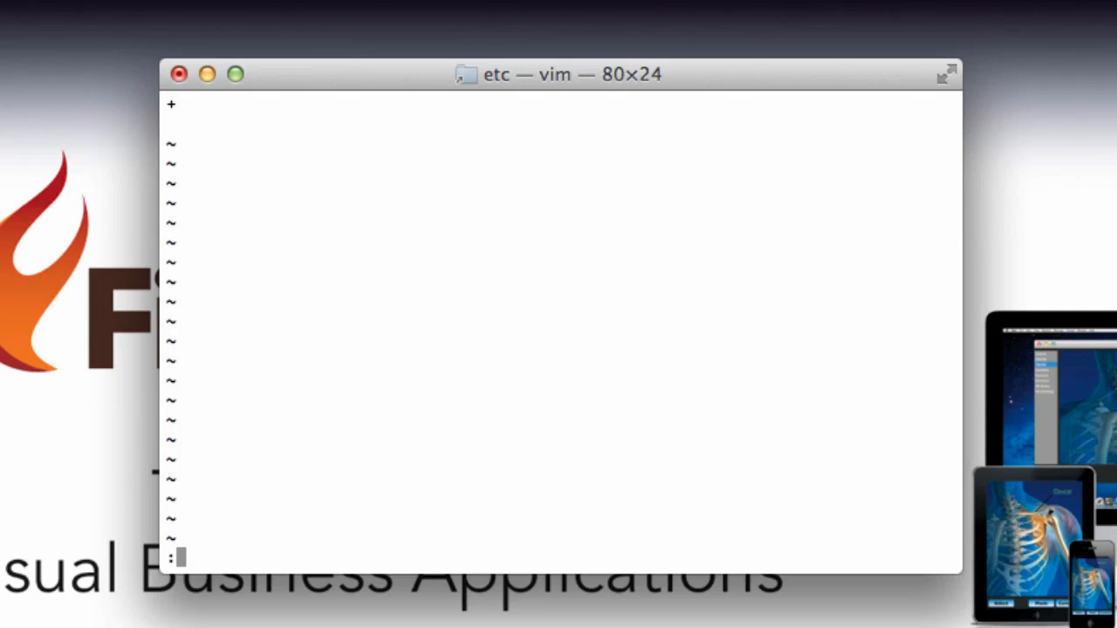
text(wq)
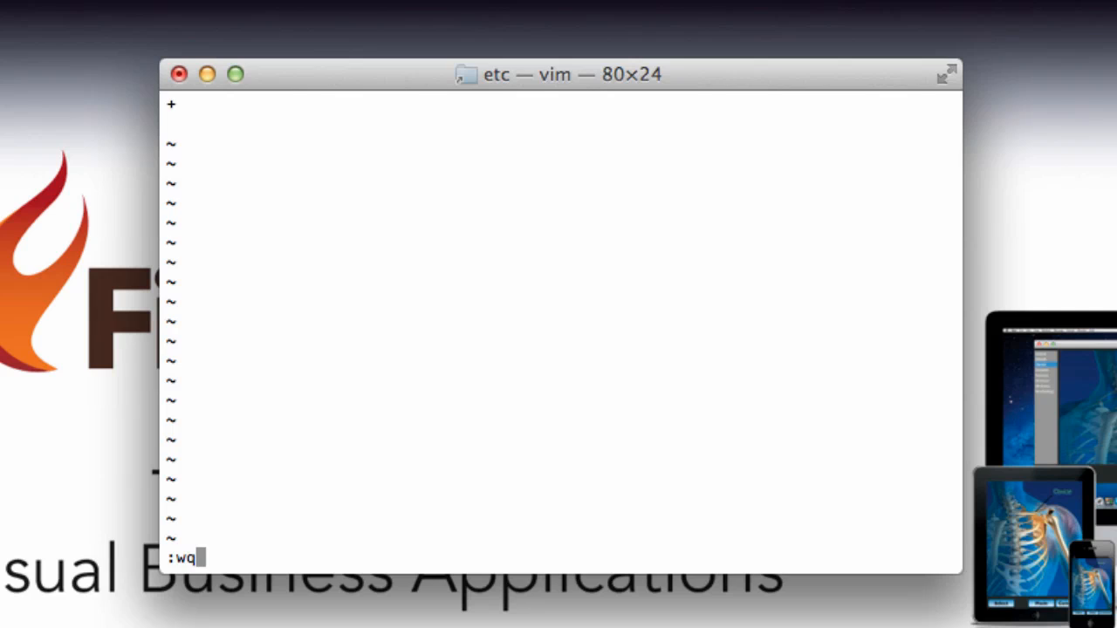
key(Return)
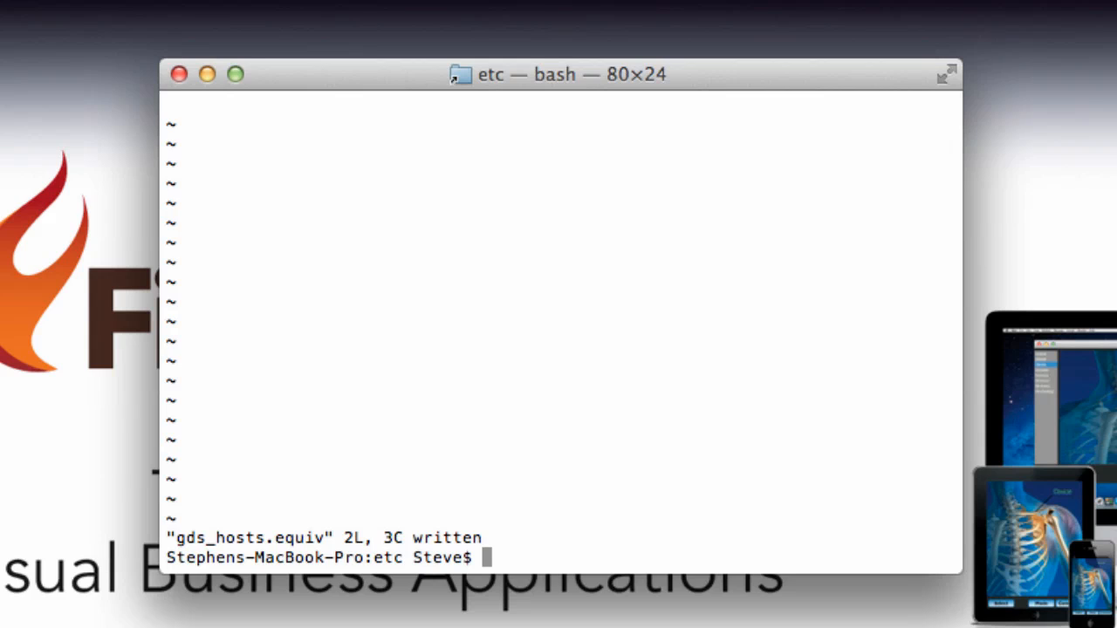
Exit the shell session and close the finished Terminal window
text(exit)
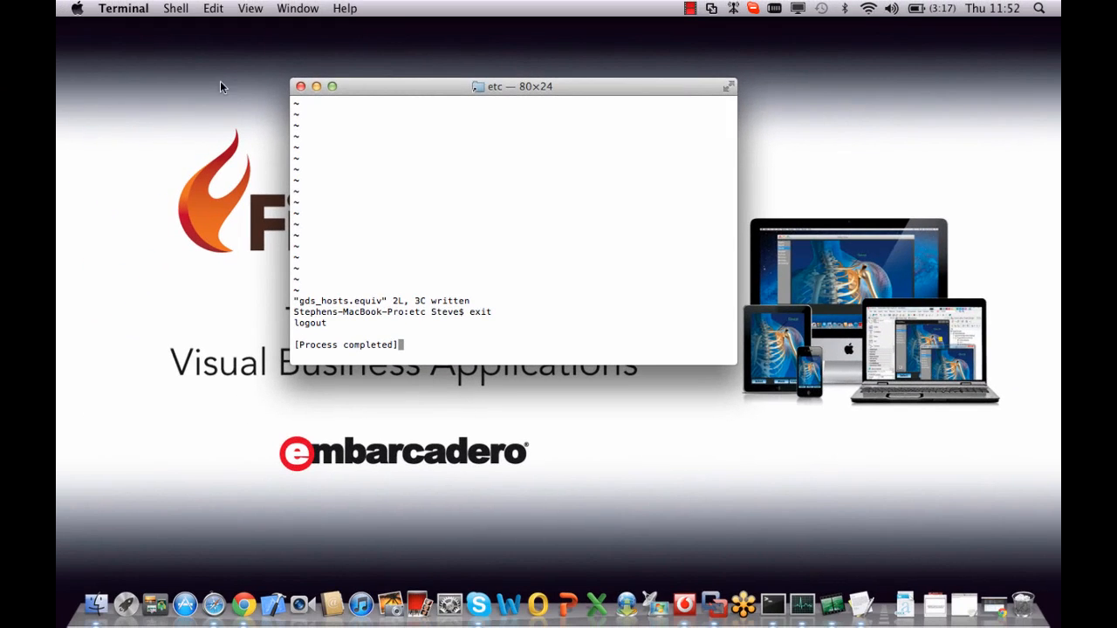
click(301, 86)
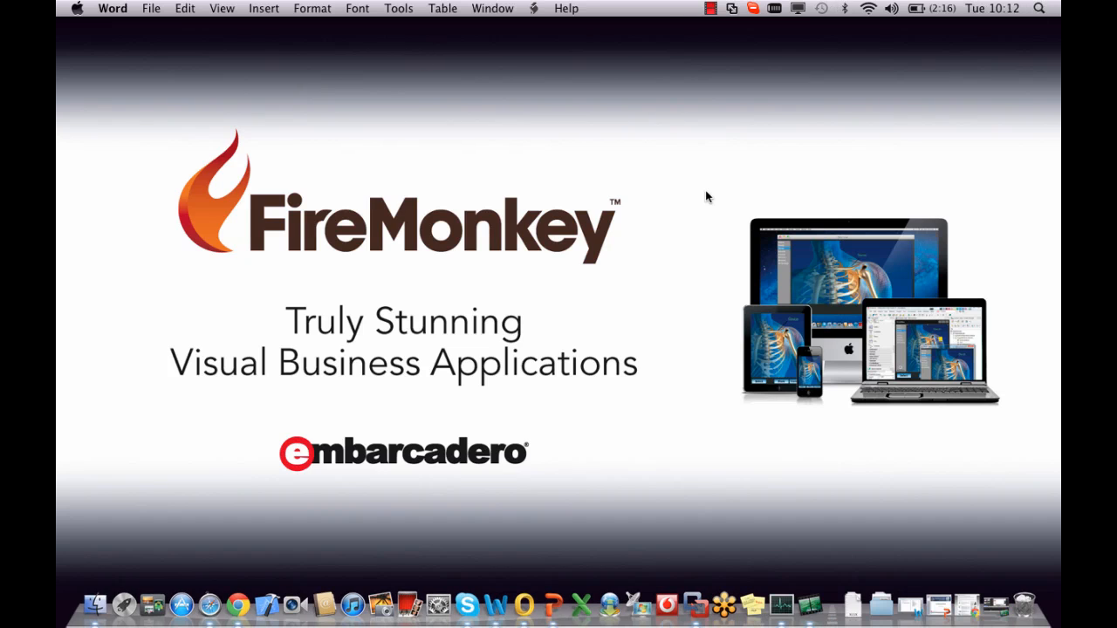
mouse_move(61, 624)
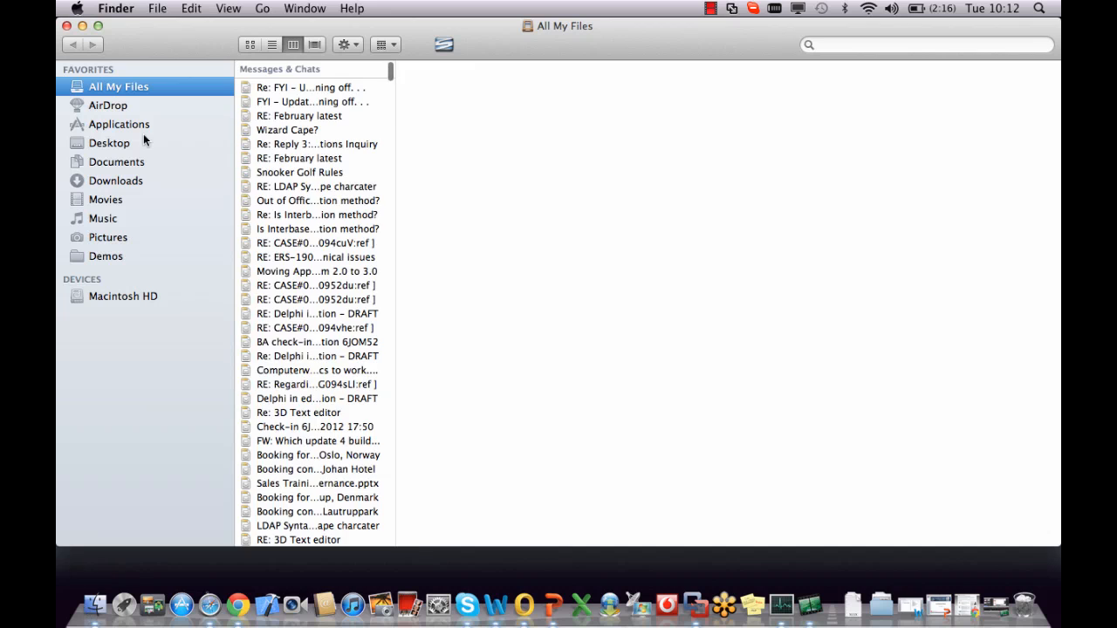
Browse Applications > InterBase > bin in Finder and select the isql tool
click(119, 124)
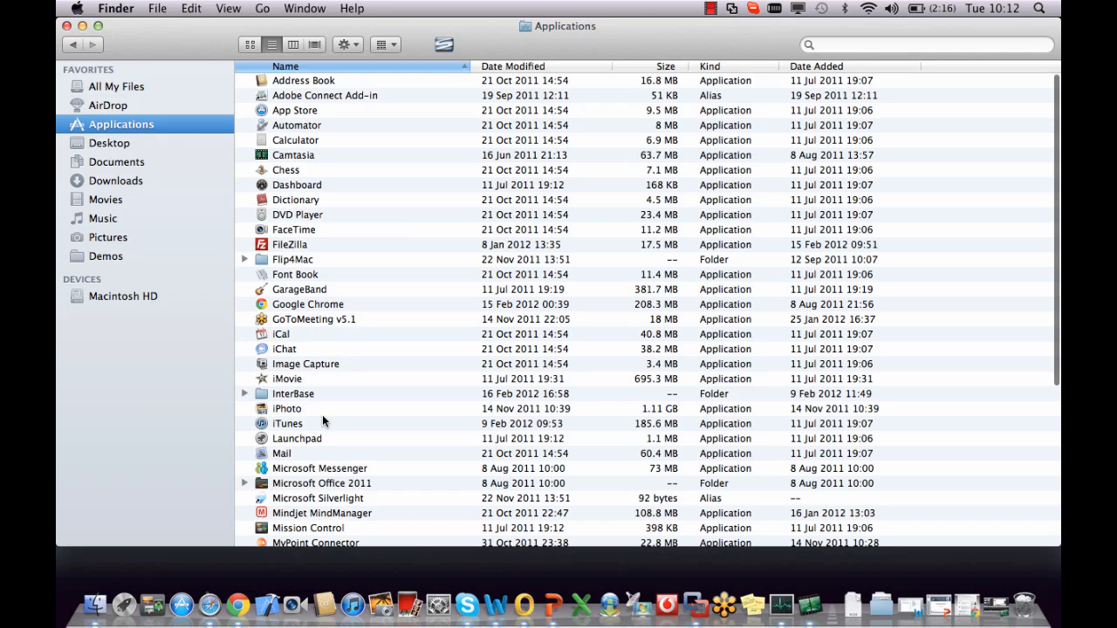
double_click(292, 394)
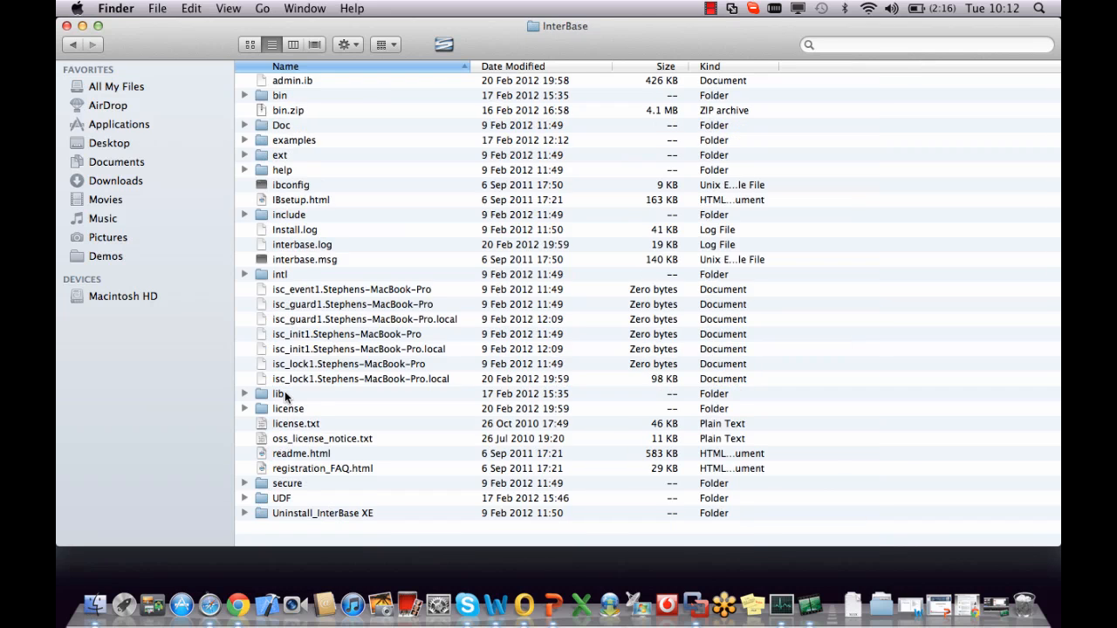
mouse_move(332, 199)
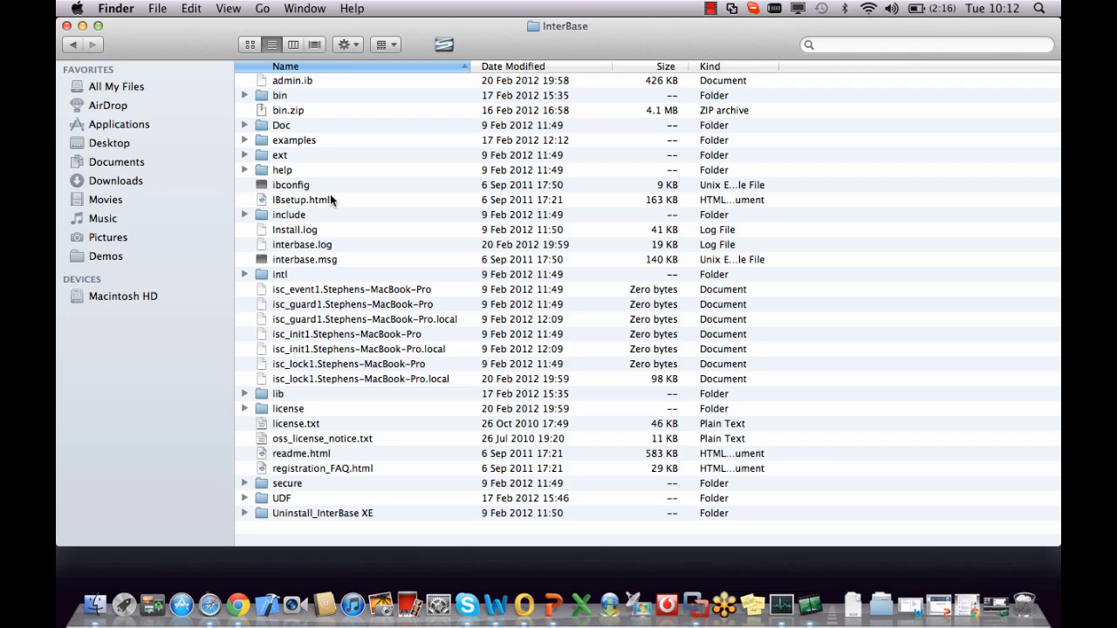
click(279, 95)
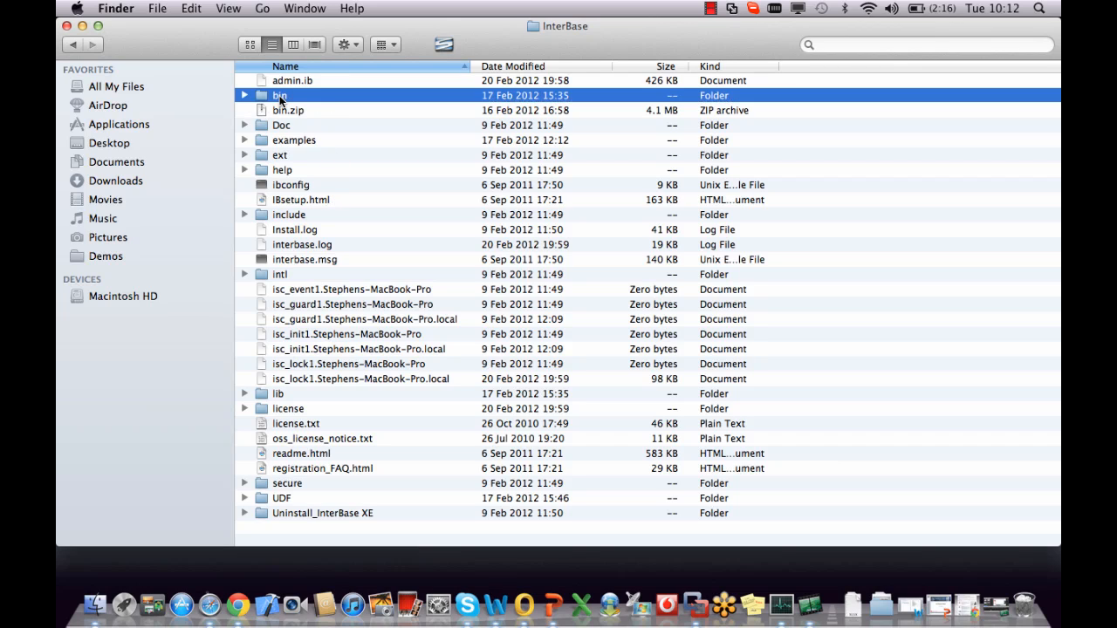
double_click(279, 95)
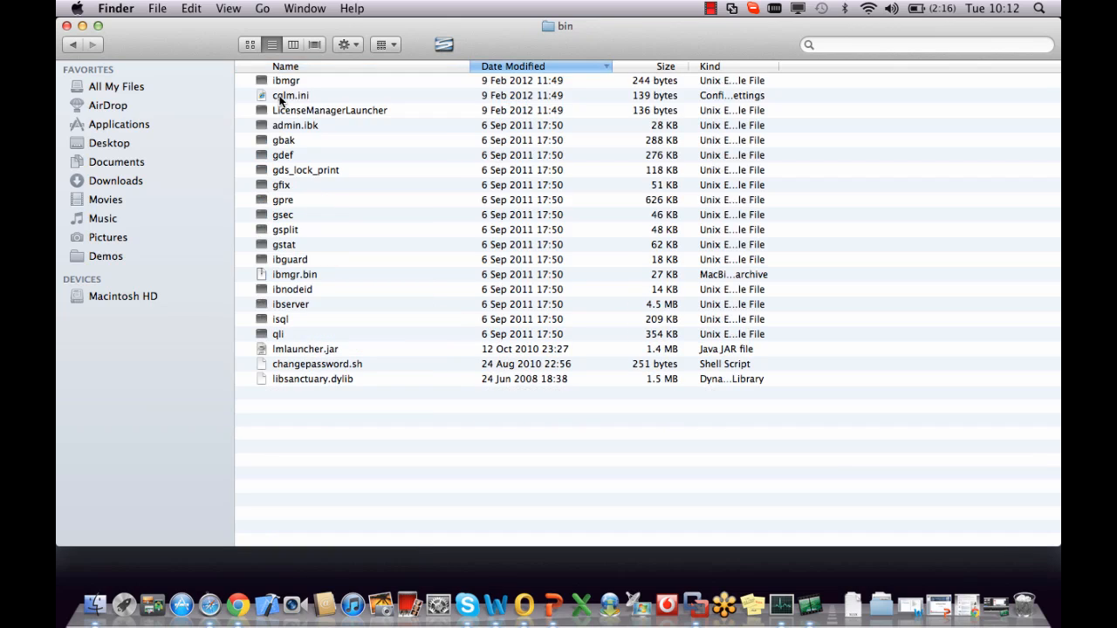
click(280, 318)
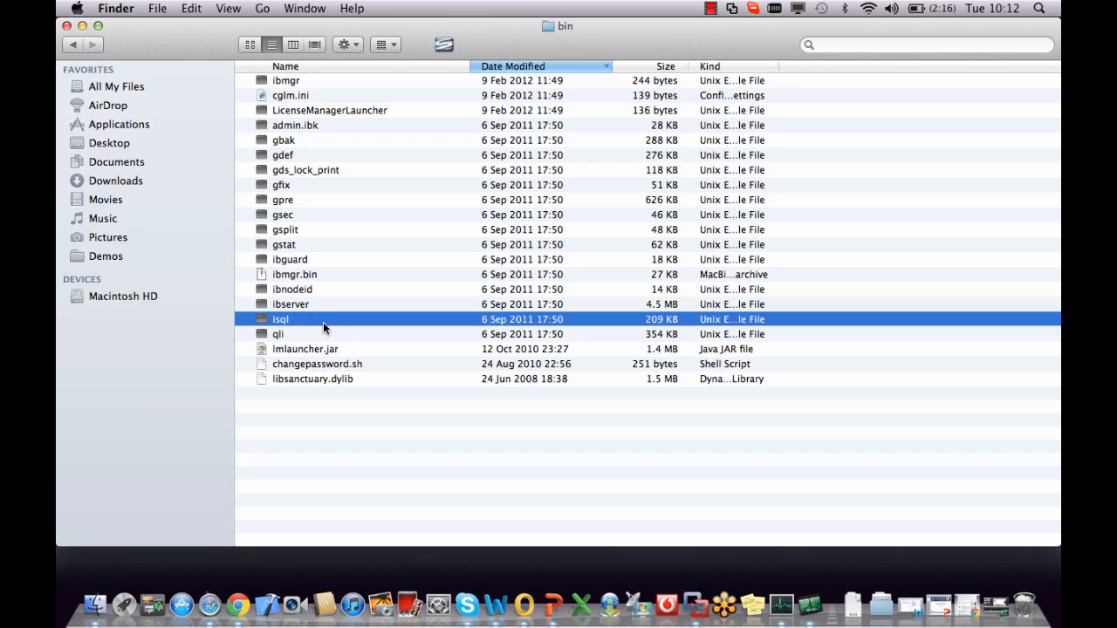
mouse_move(293, 326)
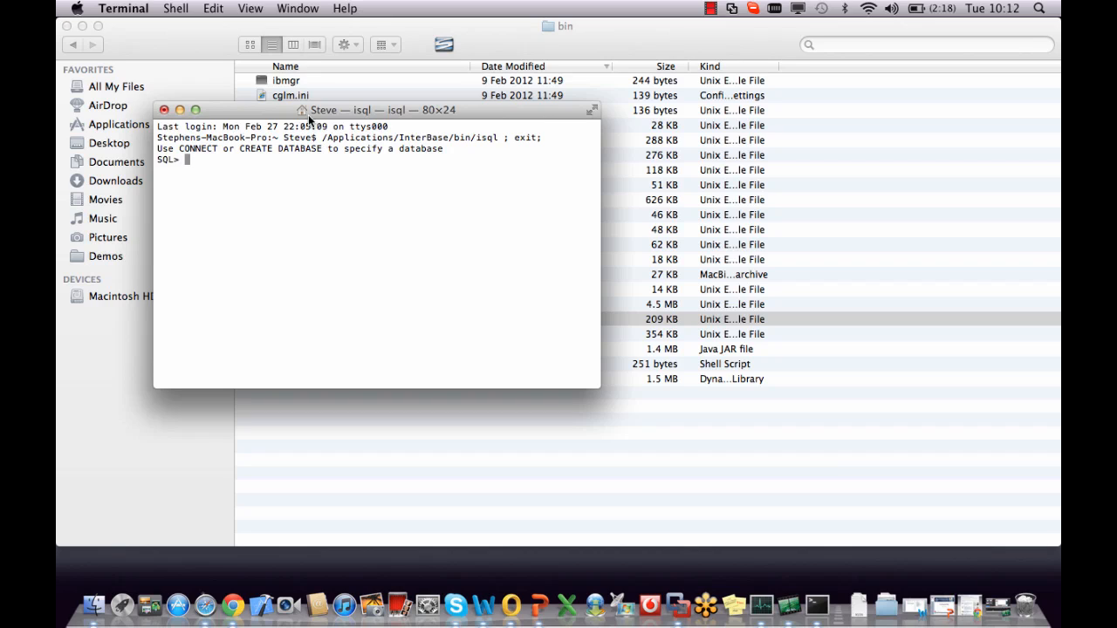
Type 'connect' at isql's SQL> prompt
text(c)
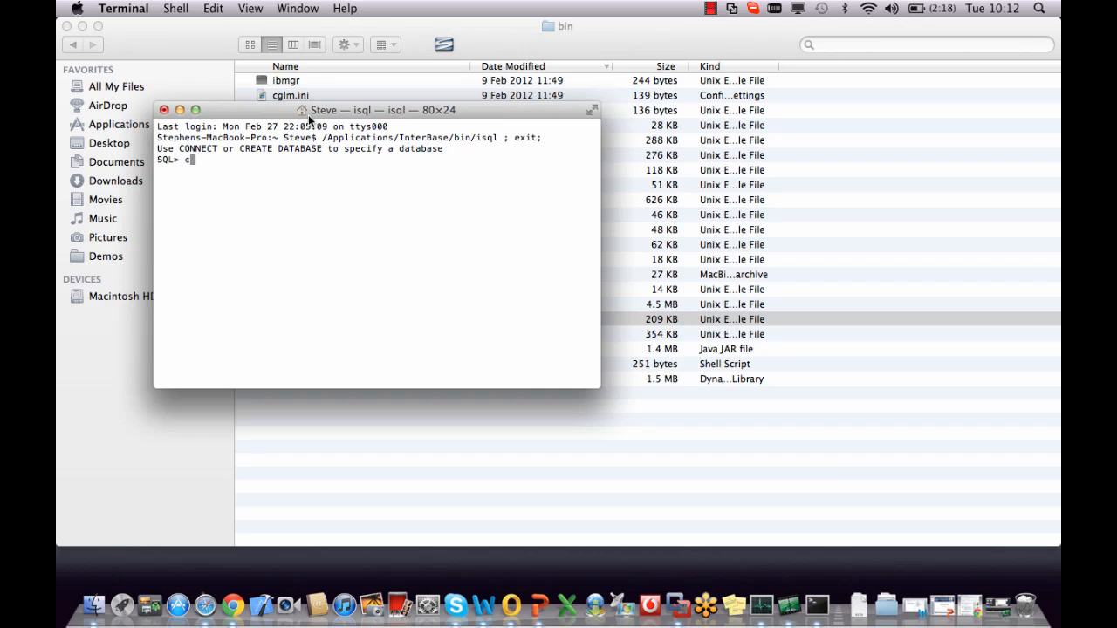
text(onnect)
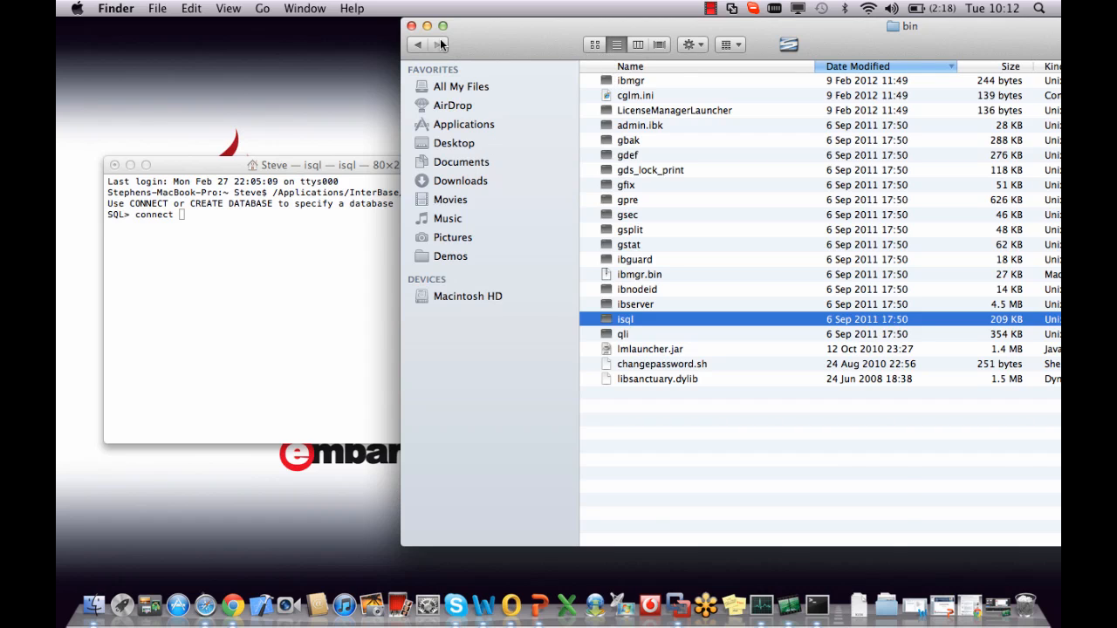
Append /Applications/InterBase/examples/employee.gdb to the connect command from Finder's examples folder
click(418, 45)
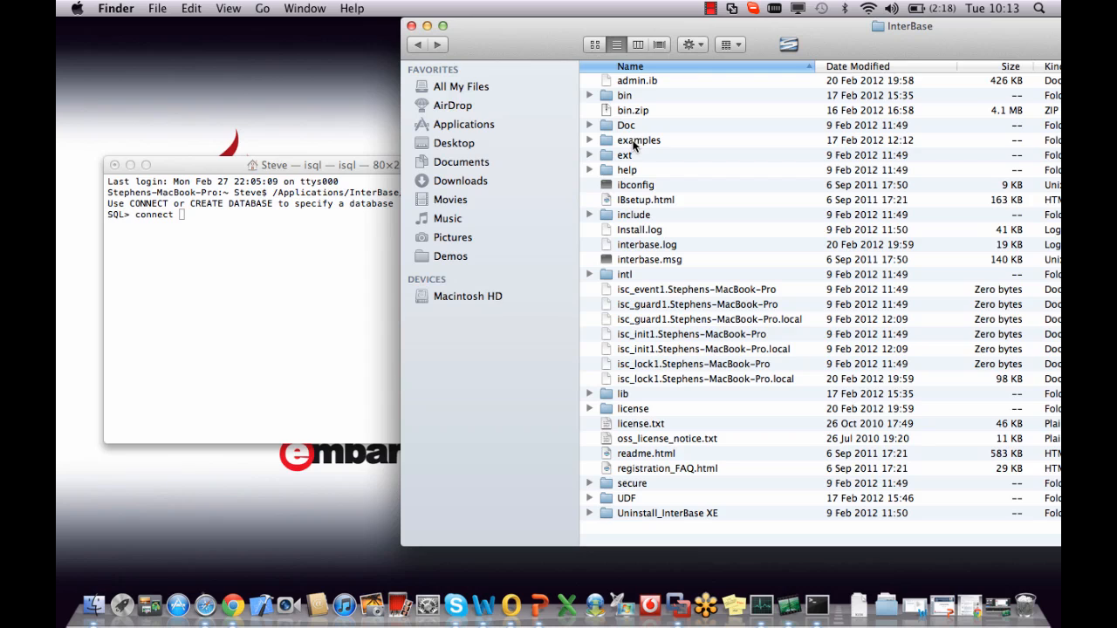
double_click(638, 139)
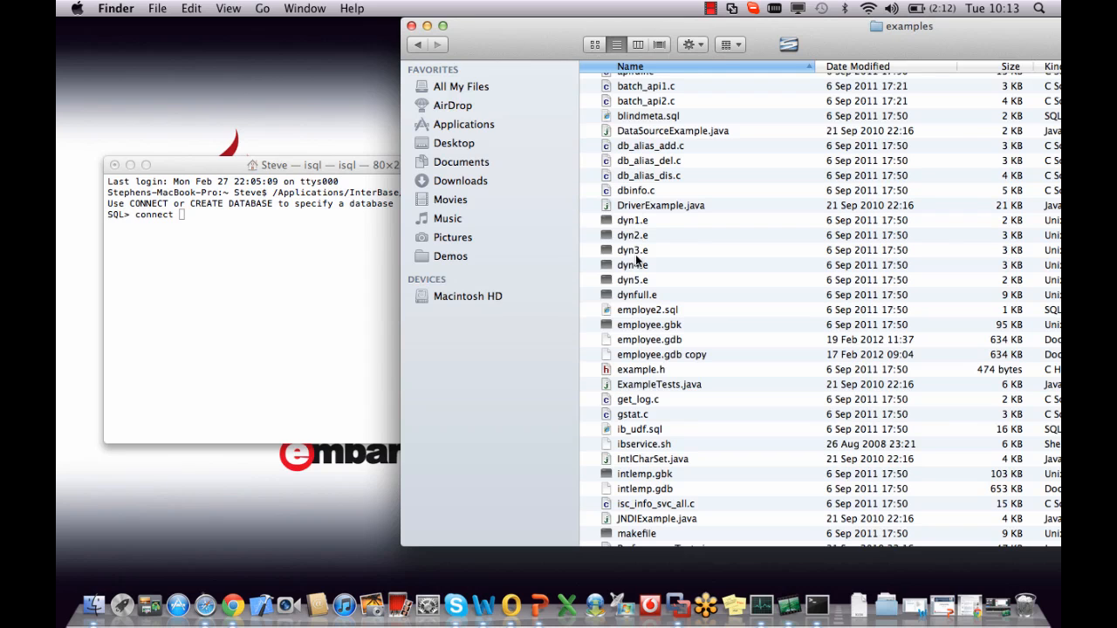
click(650, 340)
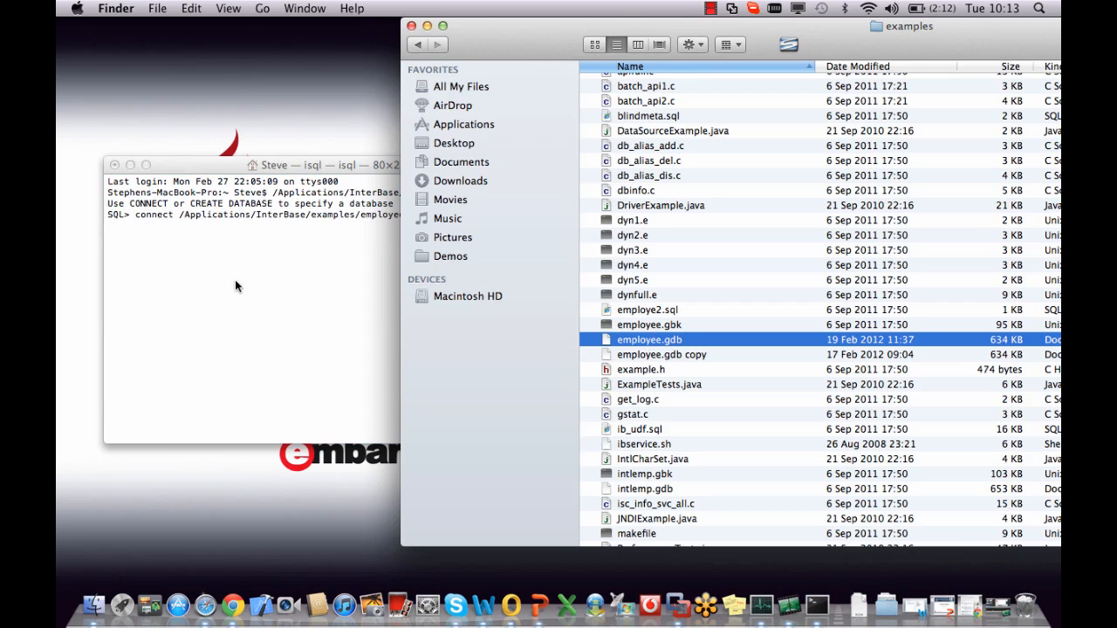
click(262, 305)
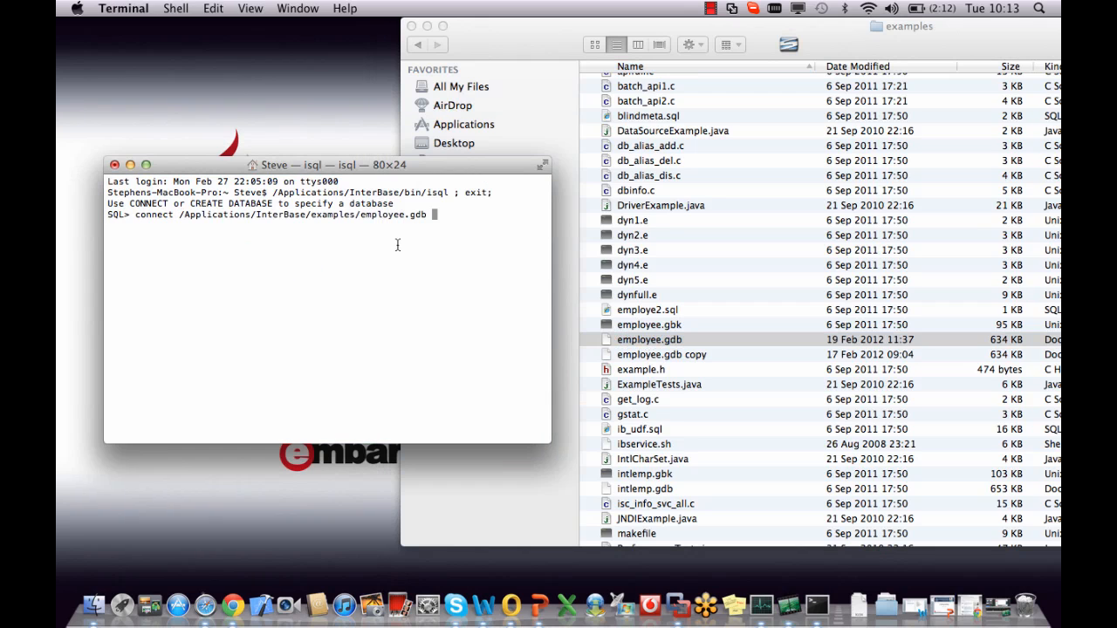
Connect to employee.gdb and run 'Select * from Employee;' to list employee rows
text( ;)
key(Return)
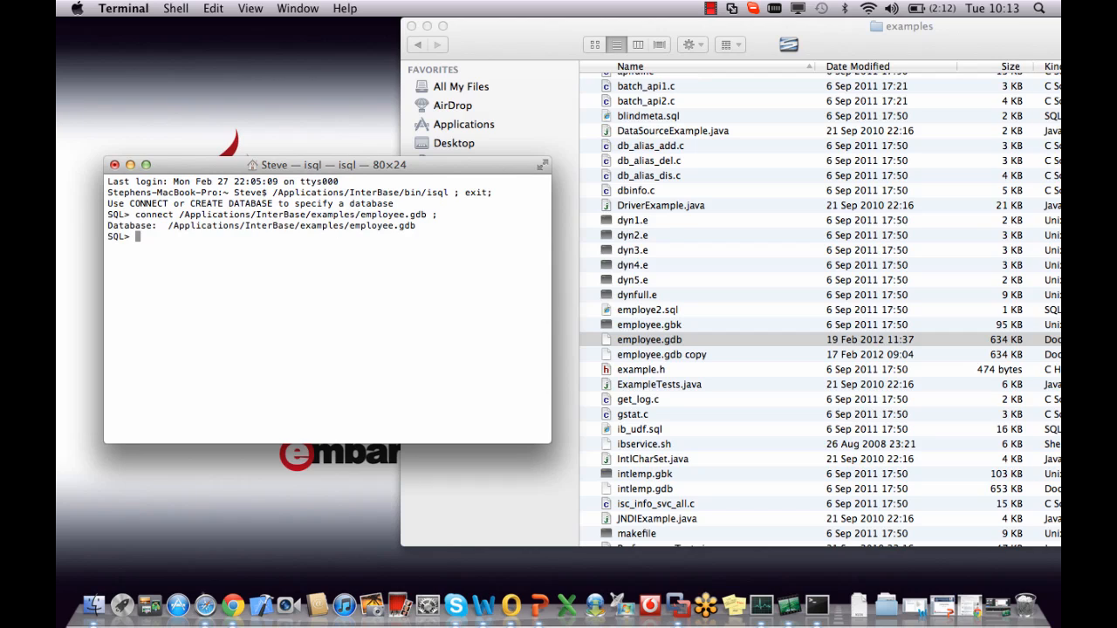
text(Select * from Empl)
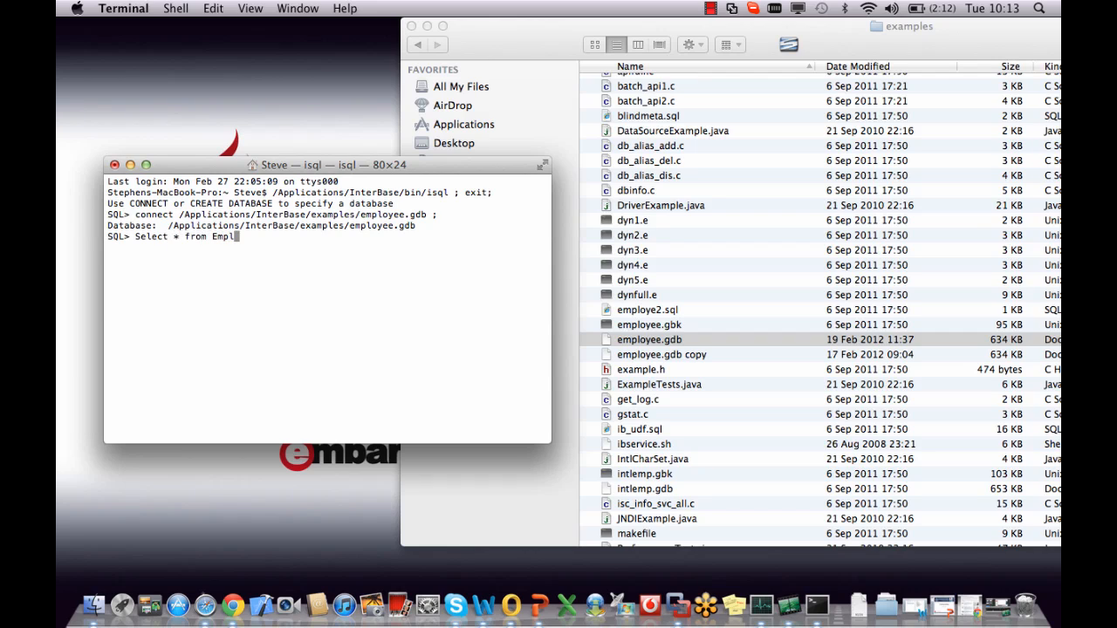
text(oyee;)
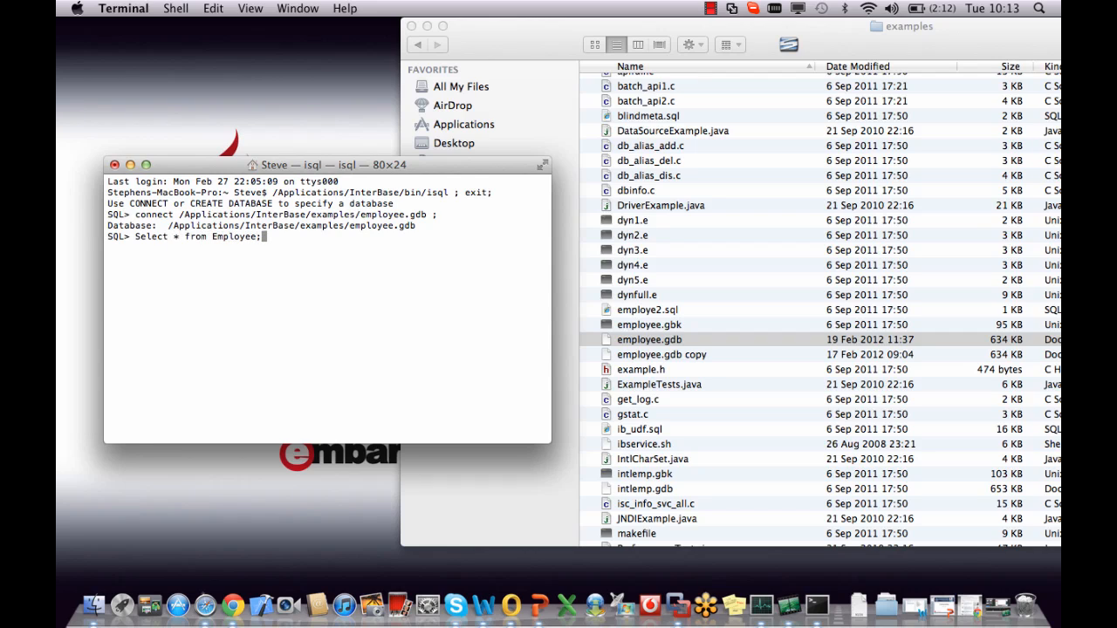
key(Return)
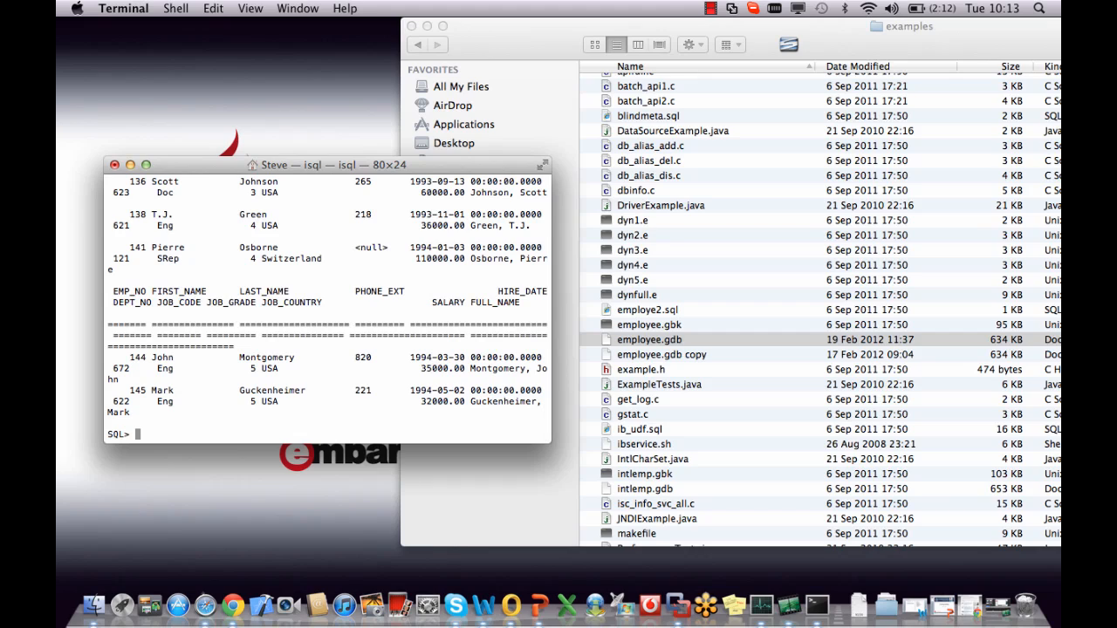